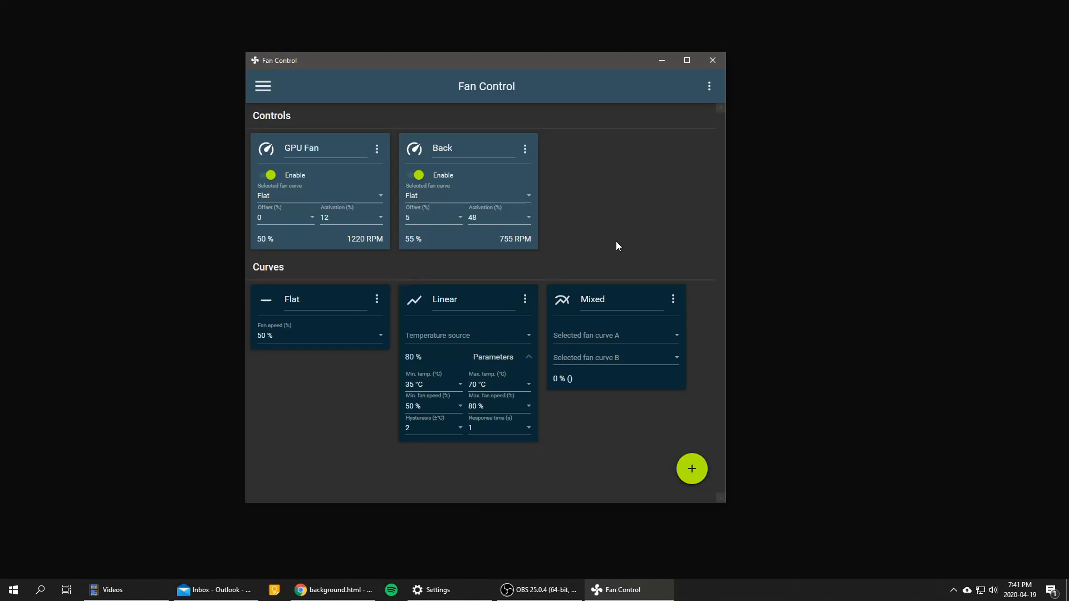
- Open and close the Fan Control settings panel a few times
{"action": "left_click", "coordinate": [262, 86]}
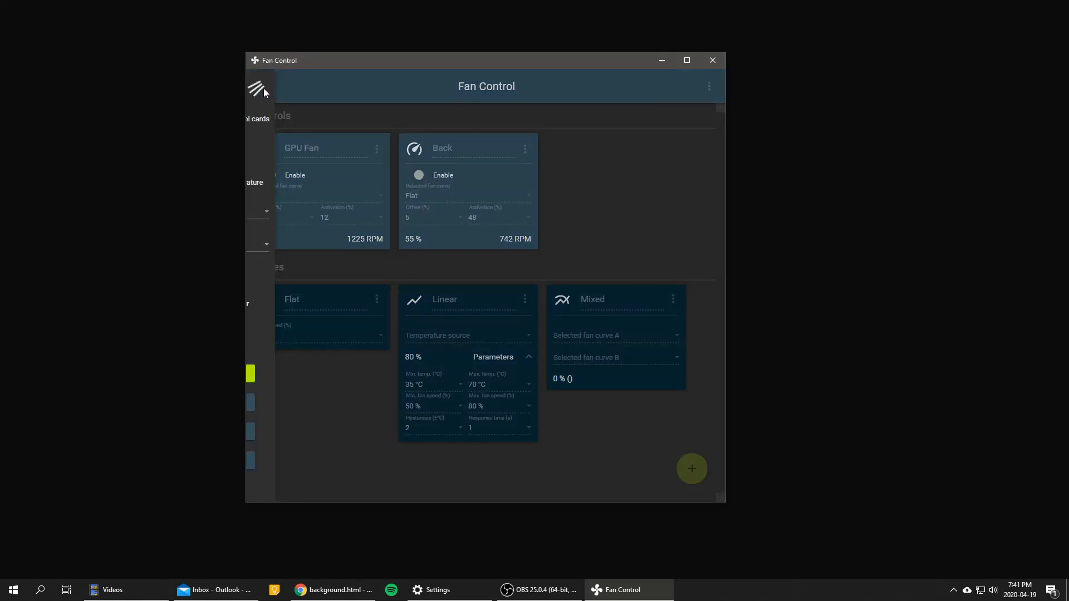
{"action": "left_click", "coordinate": [258, 87]}
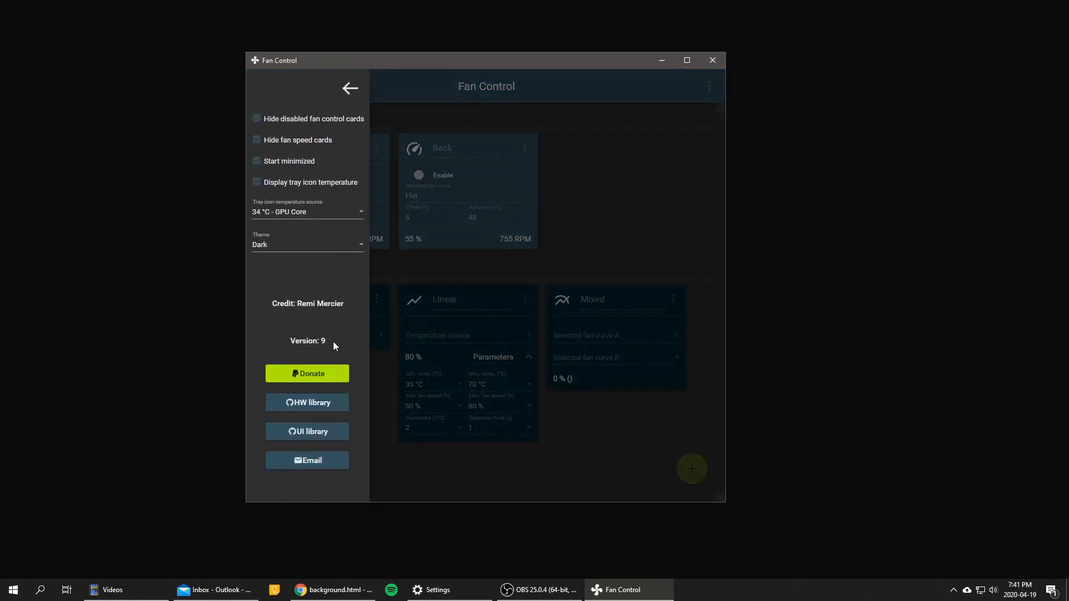
{"action": "left_click", "coordinate": [350, 88]}
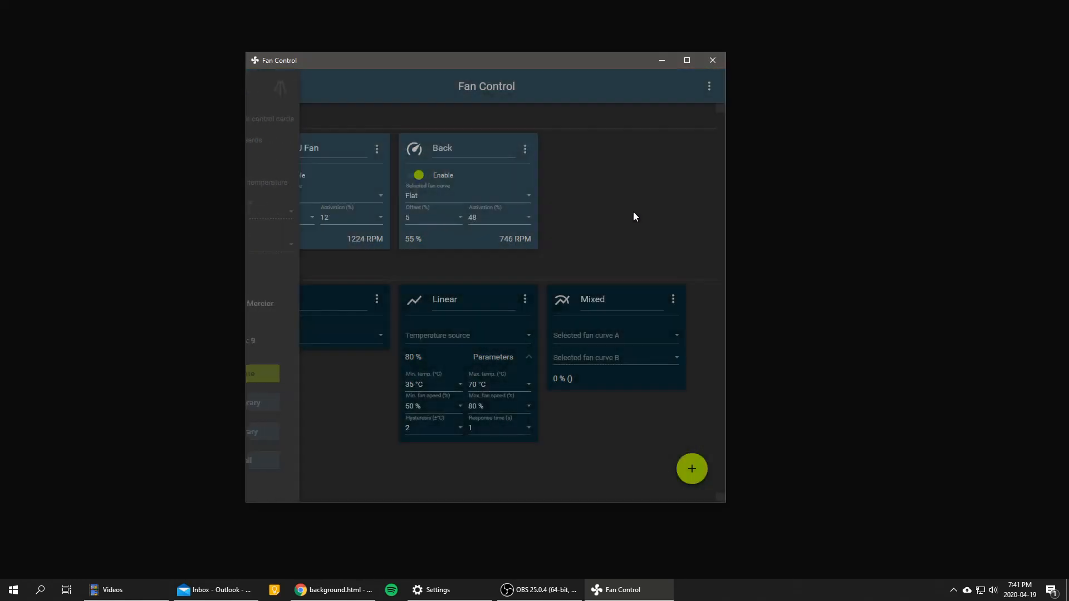
{"action": "left_click", "coordinate": [708, 86]}
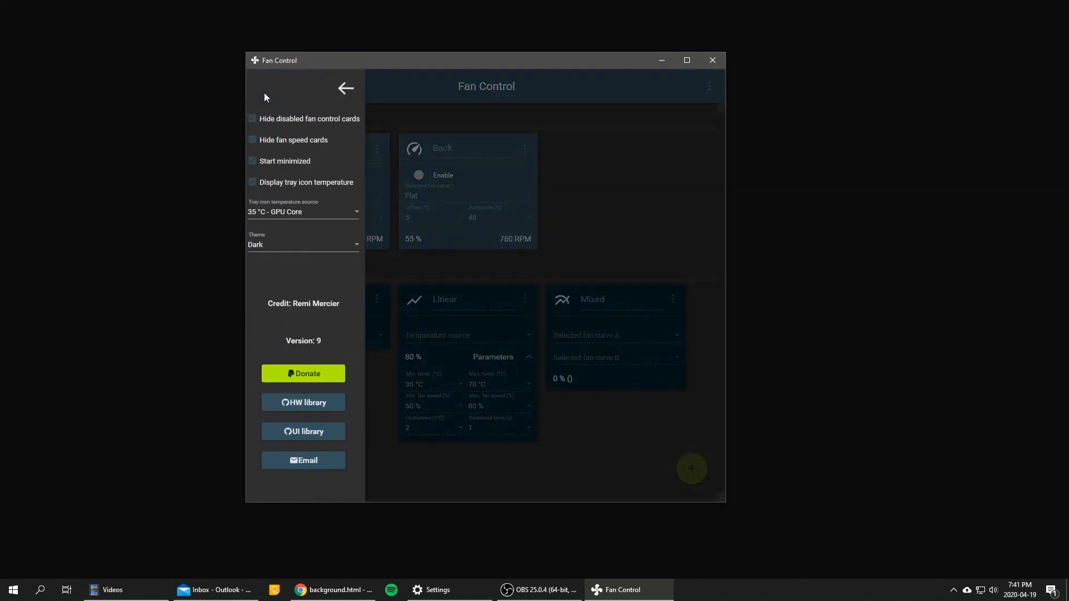
{"action": "left_click", "coordinate": [346, 87]}
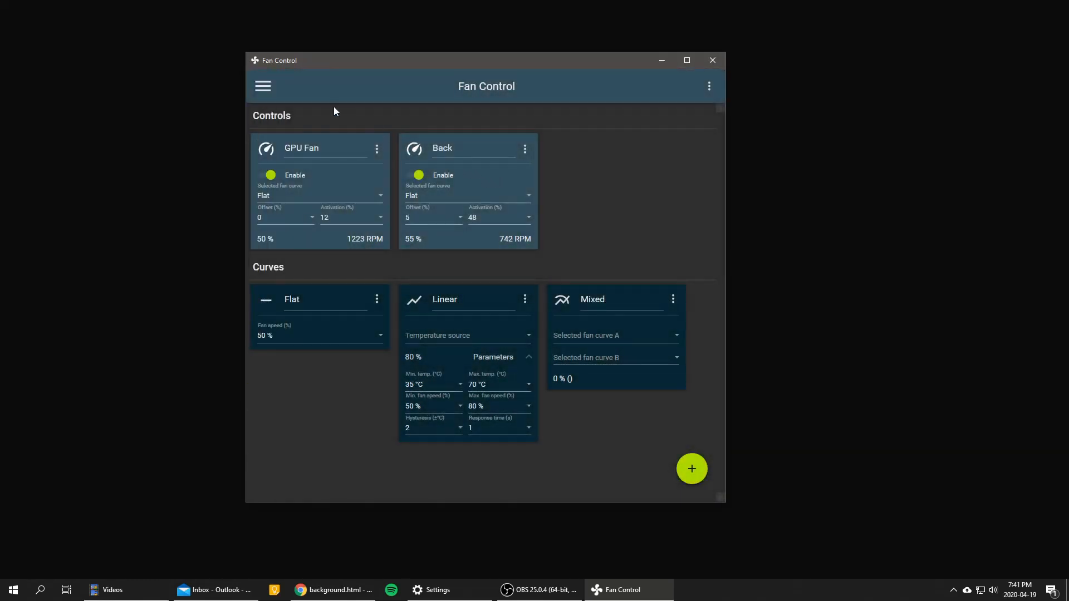
- Show then hide the disabled fan control cards, and add a new Graph curve
{"action": "left_click", "coordinate": [262, 86]}
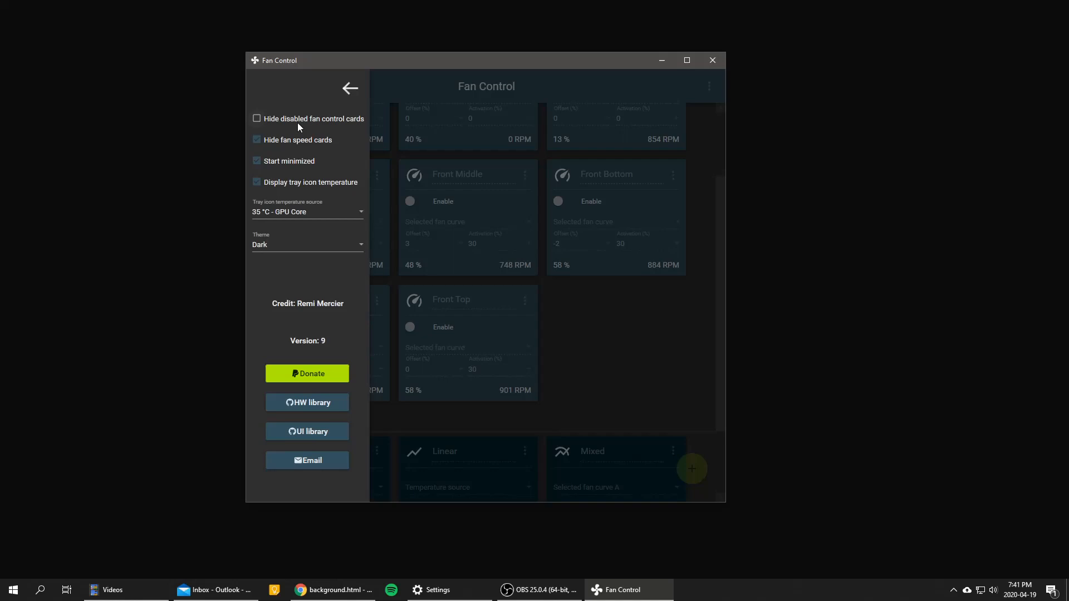
{"action": "left_click", "coordinate": [350, 88]}
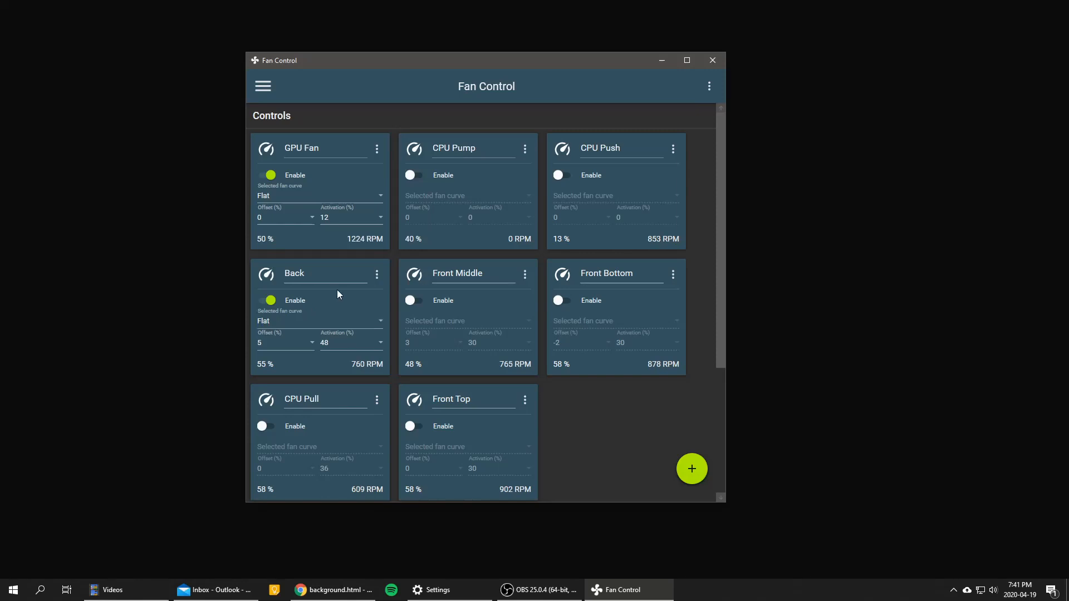
{"action": "left_click", "coordinate": [262, 86]}
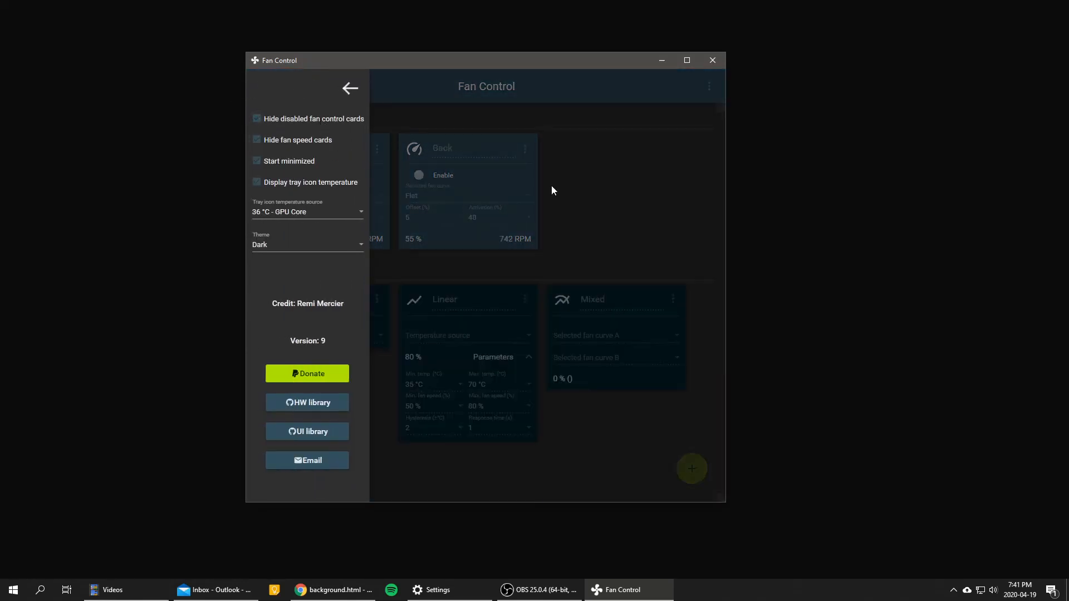
{"action": "left_click", "coordinate": [350, 88]}
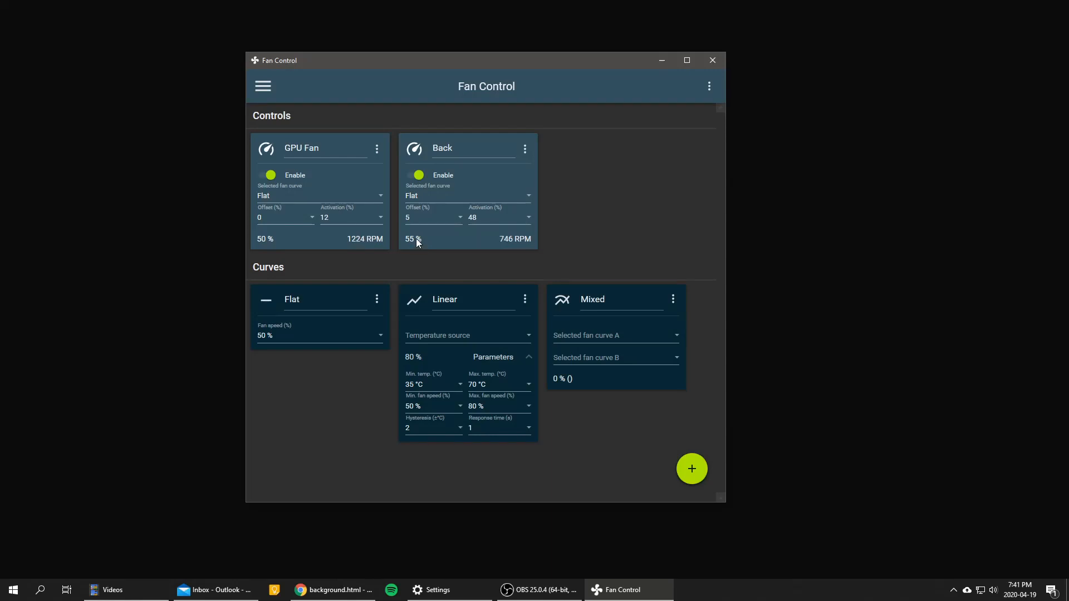
{"action": "mouse_move", "coordinate": [574, 216]}
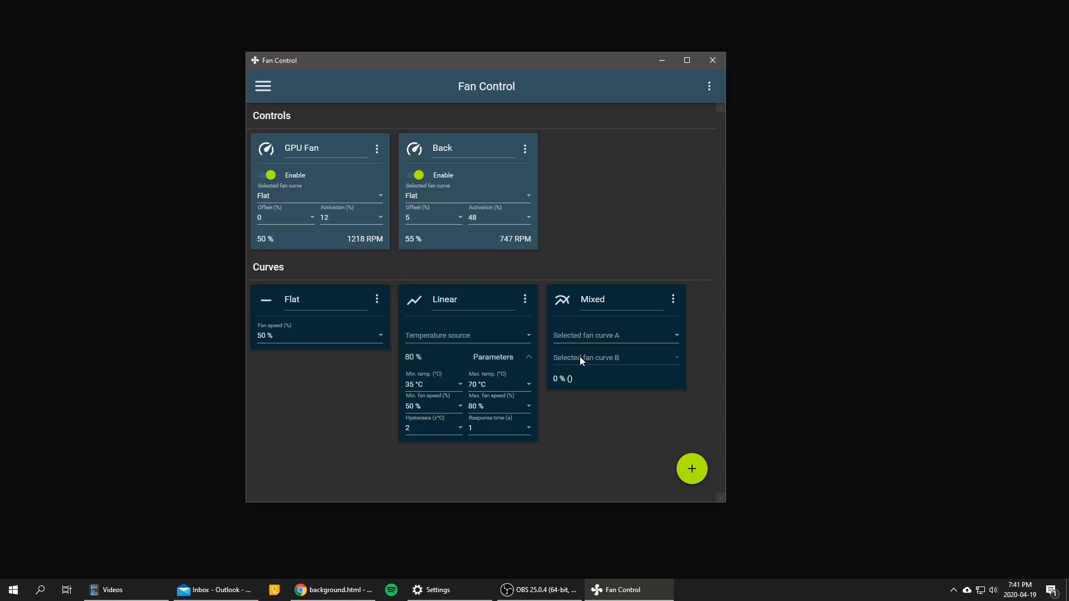
{"action": "left_click", "coordinate": [691, 468]}
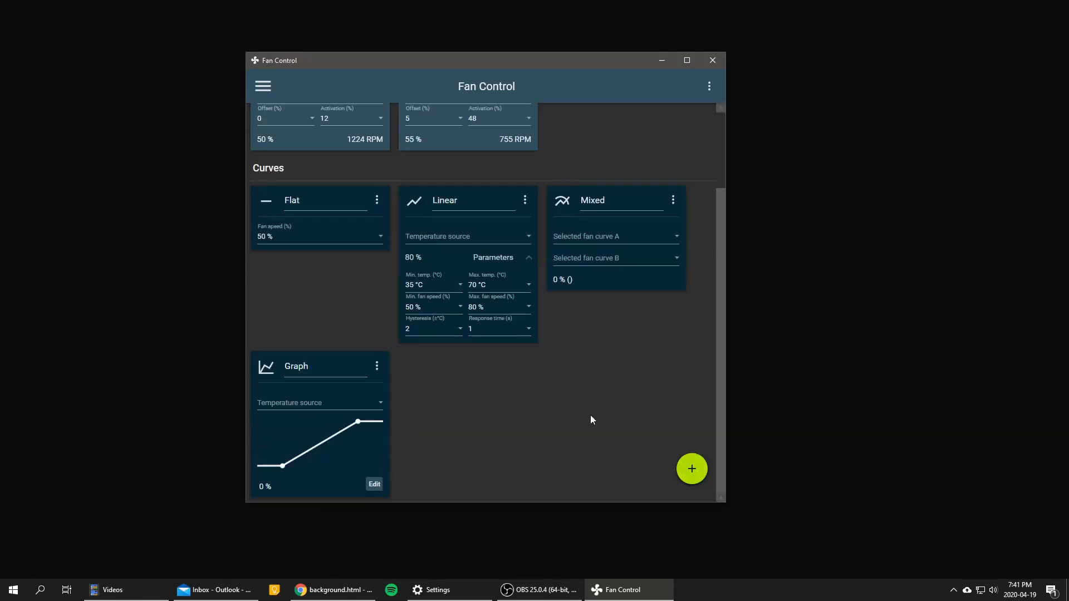
{"action": "mouse_move", "coordinate": [464, 364]}
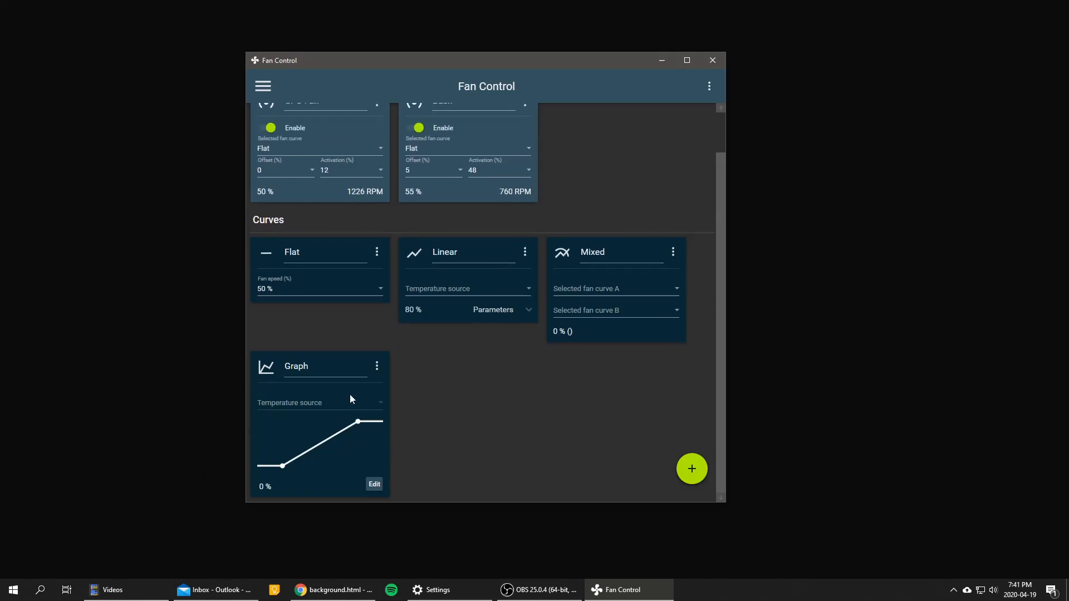
{"action": "mouse_move", "coordinate": [492, 275]}
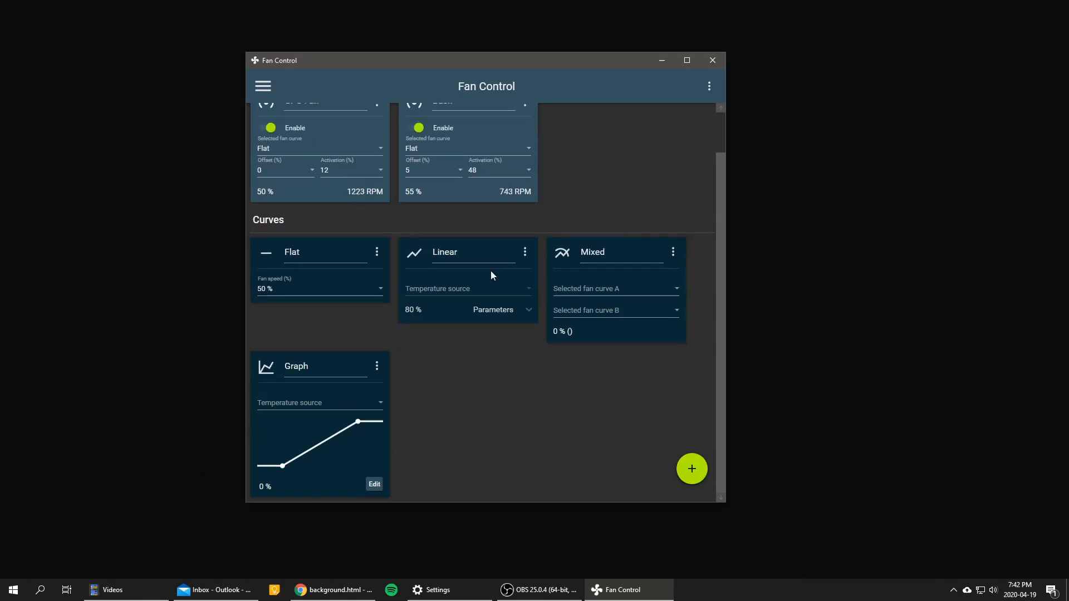
{"action": "mouse_move", "coordinate": [367, 413]}
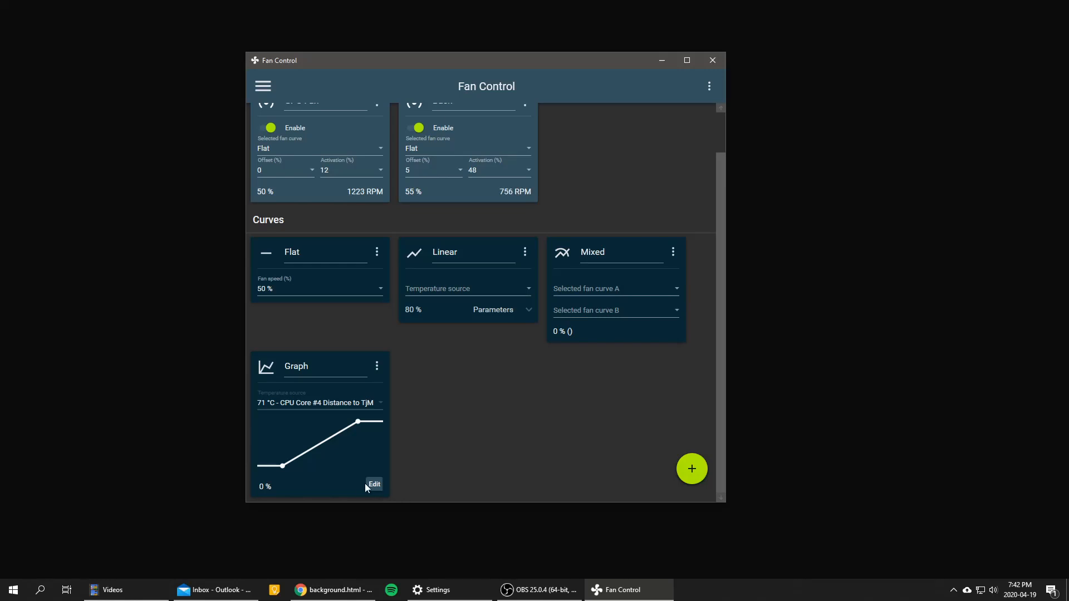
- Edit the Graph curve, rename it to 'Graph 1' and set response time to 5 seconds
{"action": "left_click", "coordinate": [373, 485]}
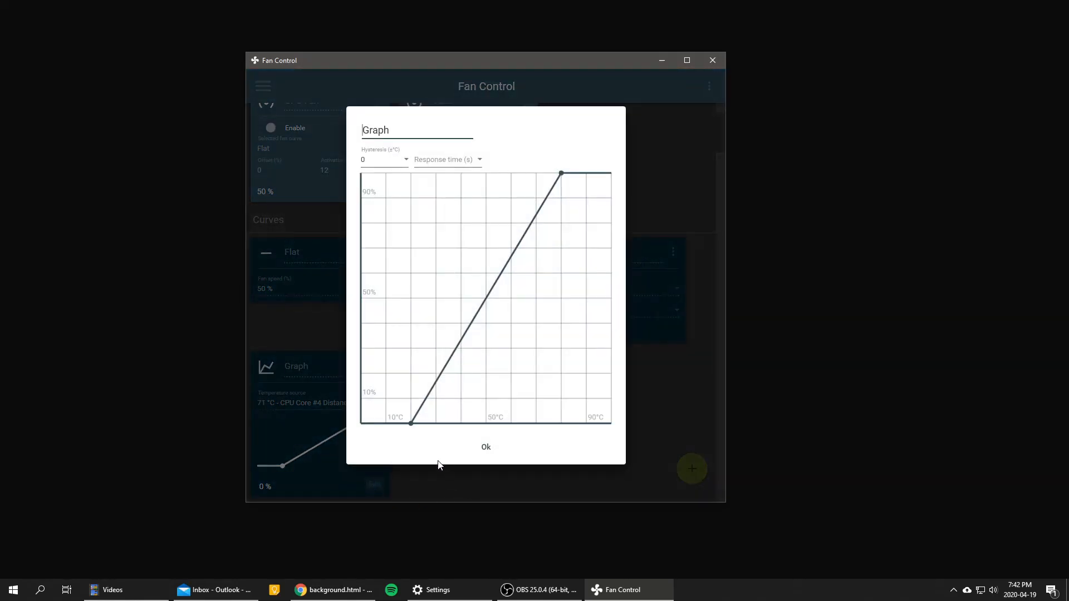
{"action": "mouse_move", "coordinate": [563, 304]}
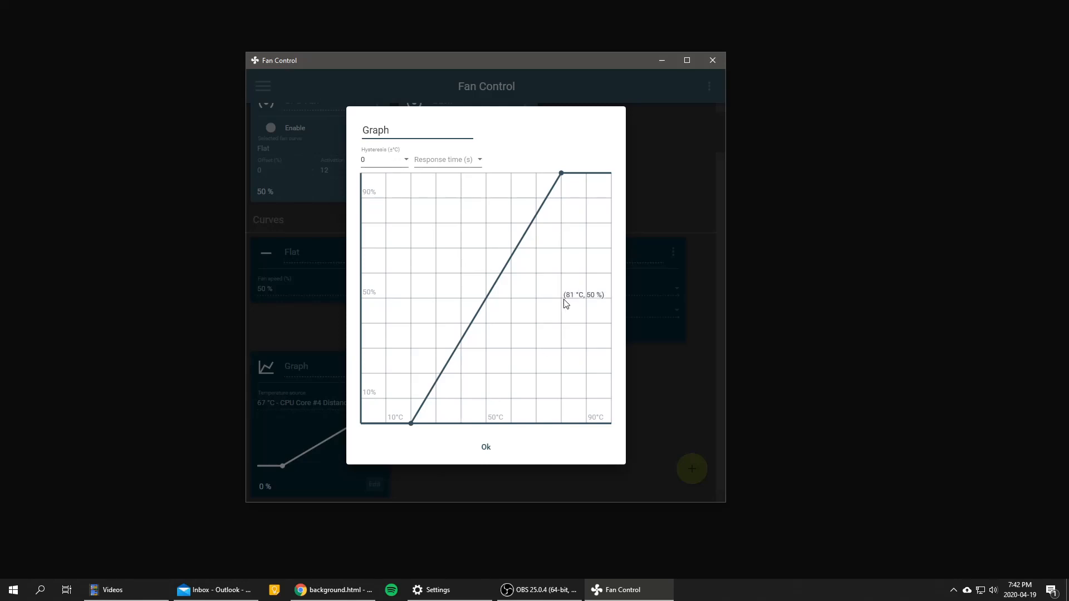
{"action": "type", "text": "gujdfhg"}
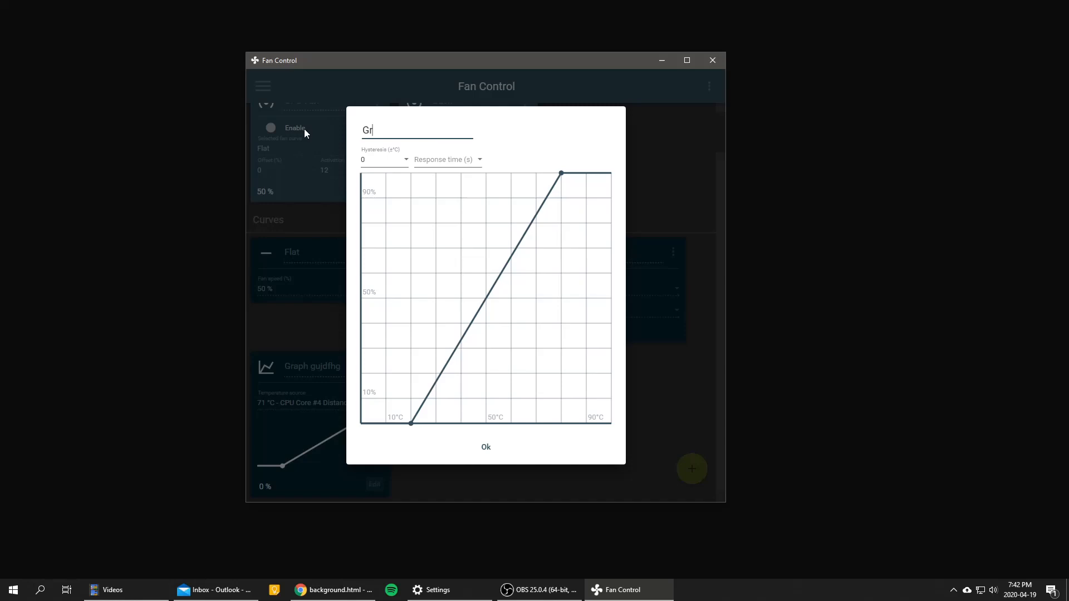
{"action": "type", "text": "aph 1"}
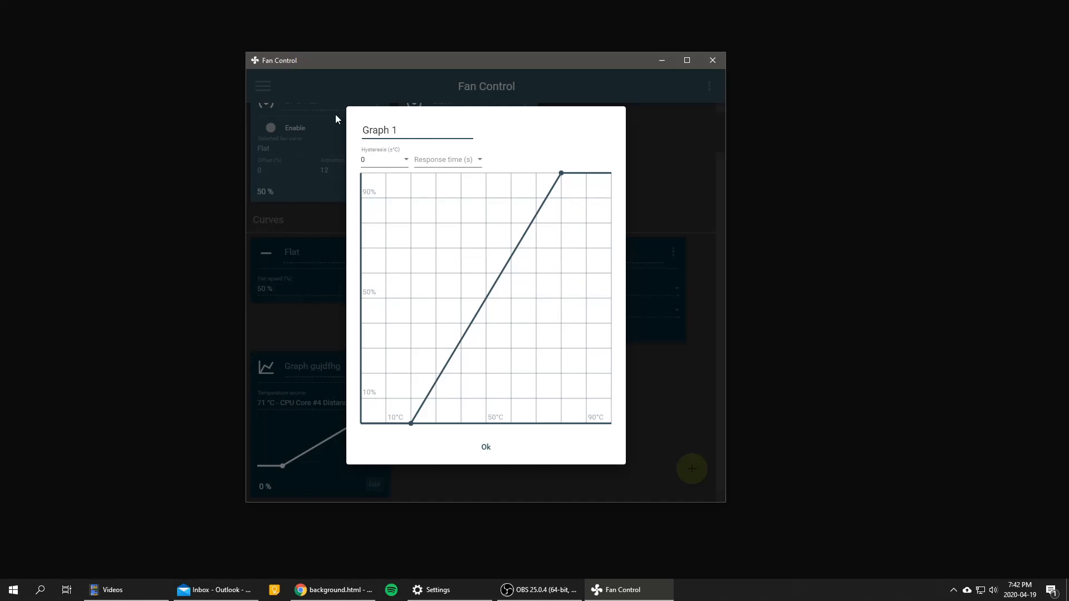
{"action": "mouse_move", "coordinate": [401, 168]}
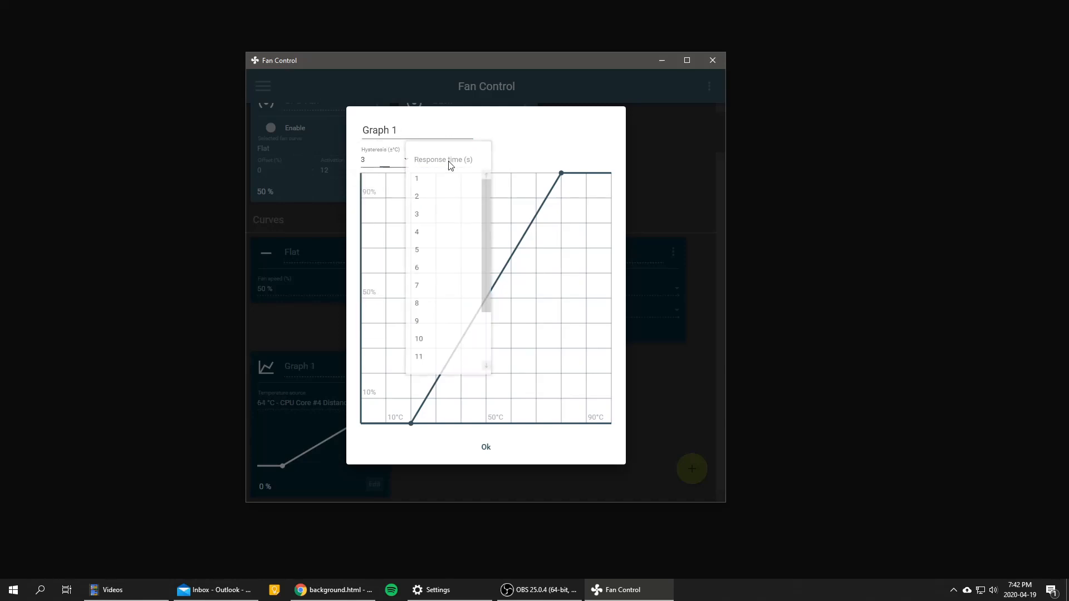
{"action": "left_click", "coordinate": [416, 250]}
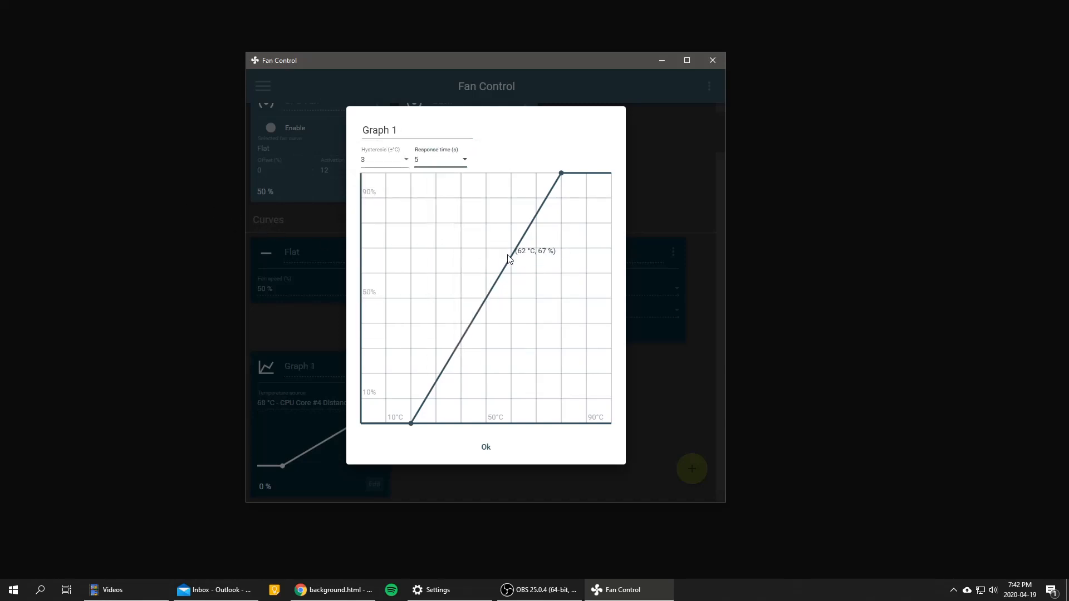
{"action": "mouse_move", "coordinate": [437, 265]}
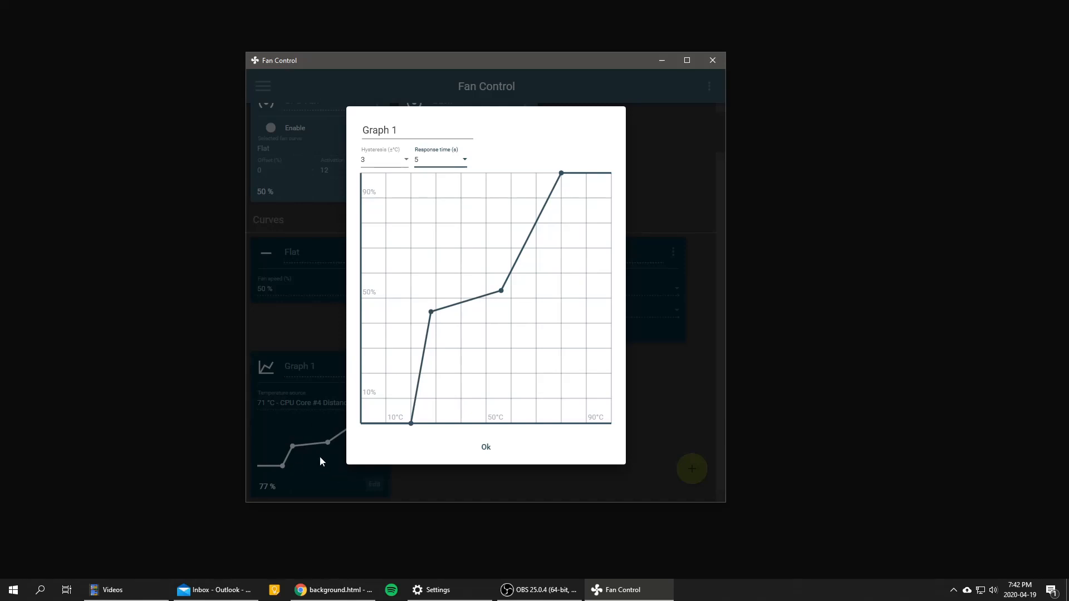
{"action": "mouse_move", "coordinate": [431, 315]}
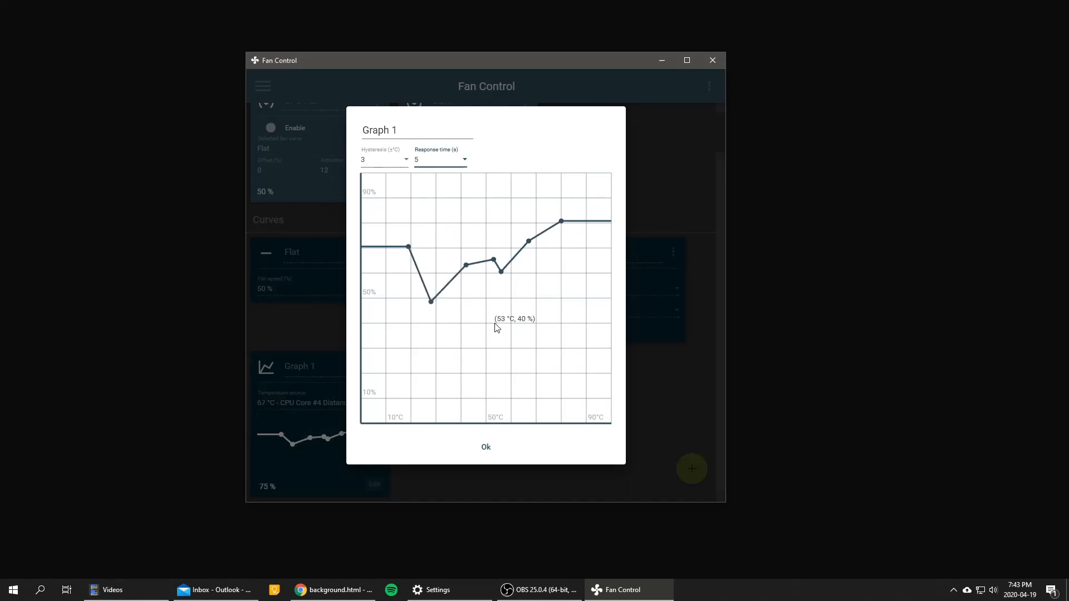
- Confirm Graph 1's edits, assign Graph 1 to the GPU Fan, and scroll down to the curves
{"action": "left_click", "coordinate": [486, 446]}
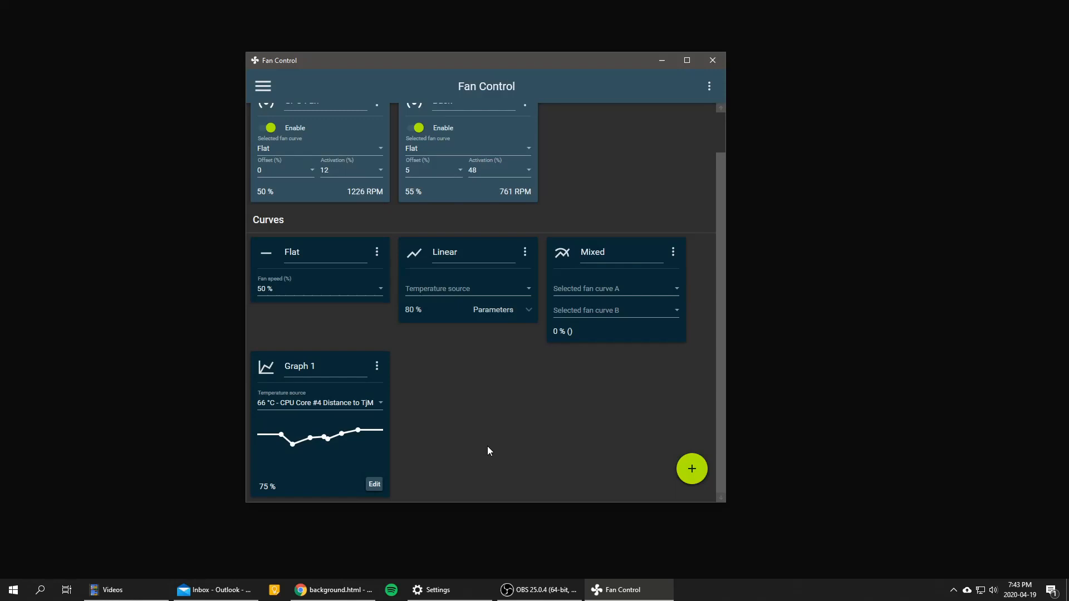
{"action": "left_click", "coordinate": [318, 402]}
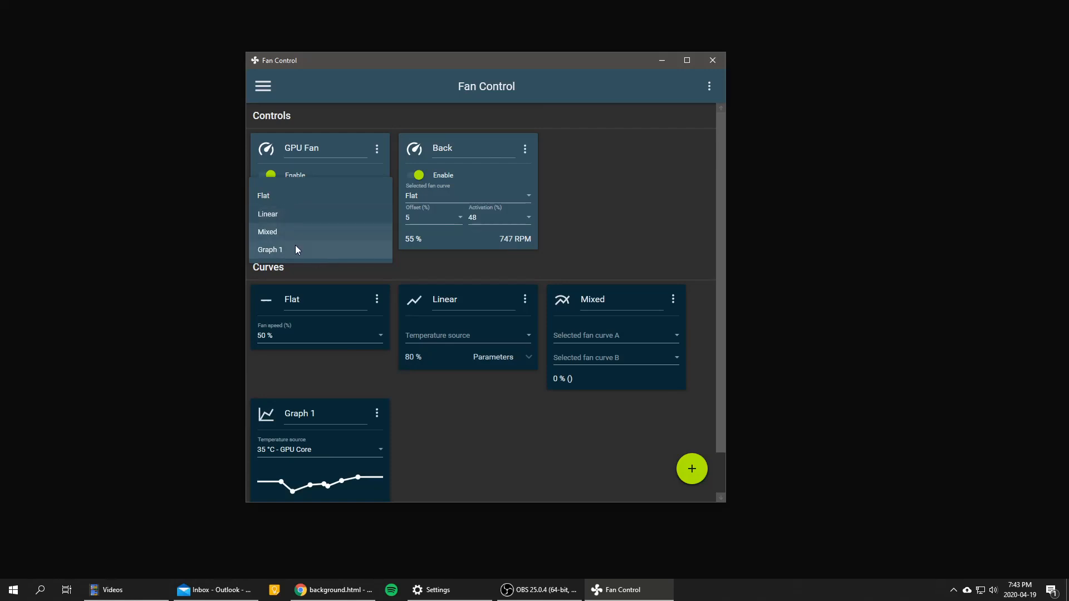
{"action": "left_click", "coordinate": [270, 249]}
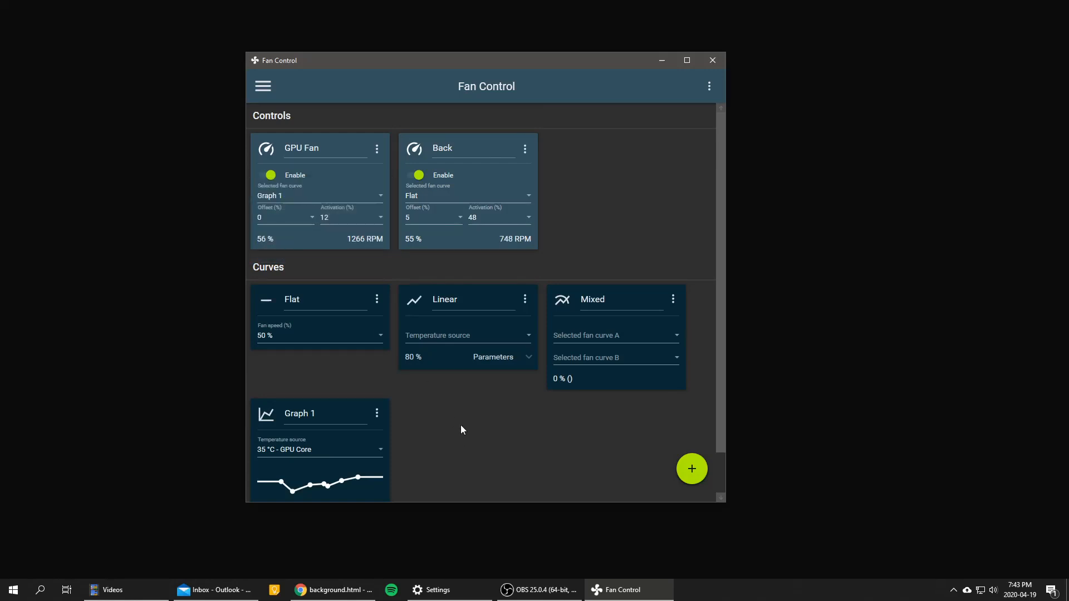
{"action": "scroll", "scroll_direction": "down", "scroll_amount": 3}
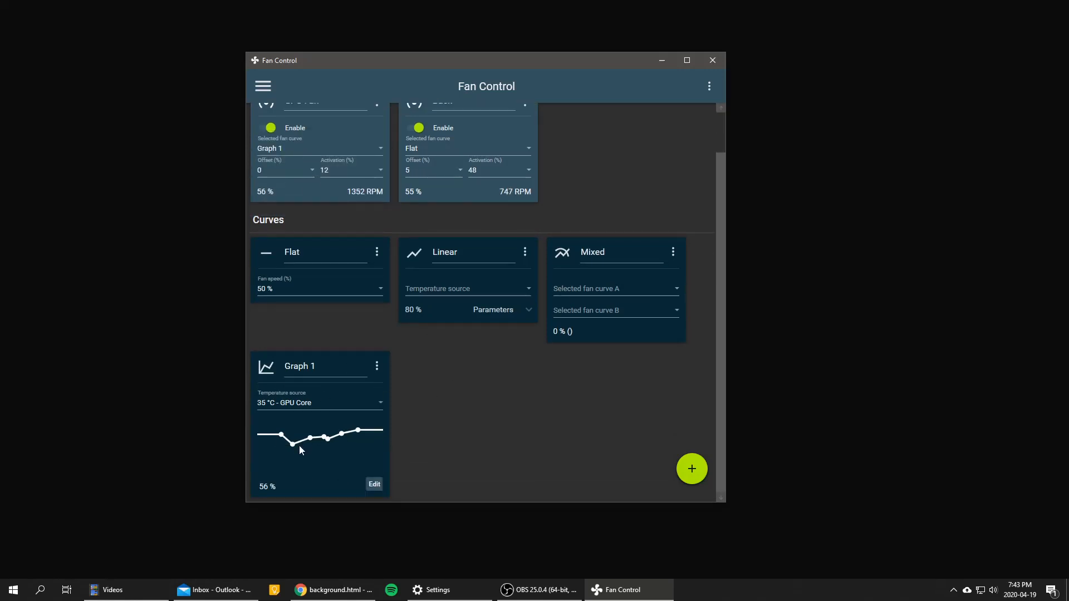
{"action": "mouse_move", "coordinate": [367, 502]}
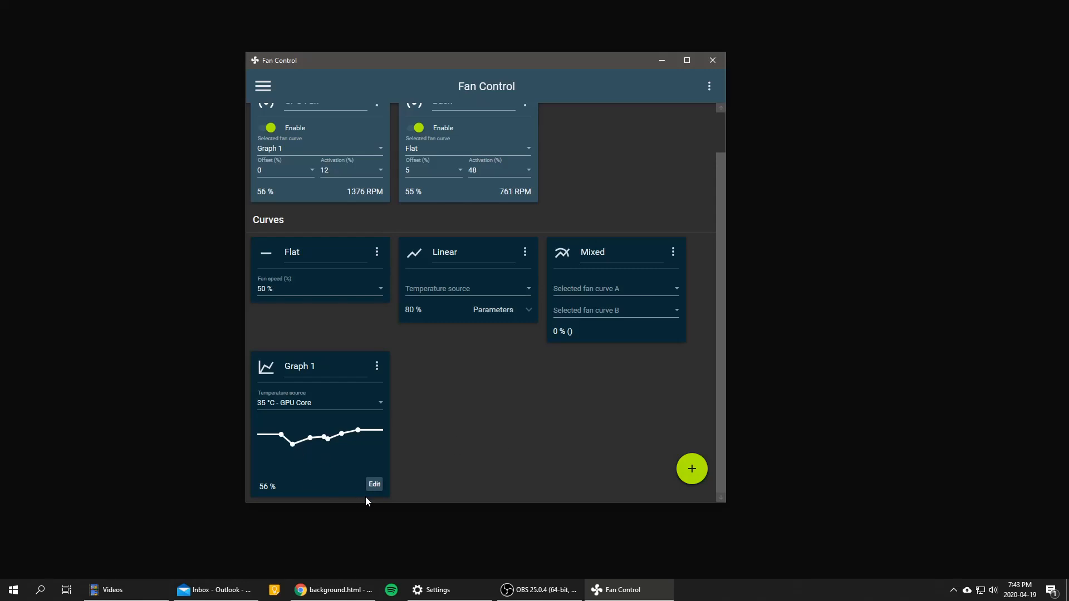
{"action": "left_click", "coordinate": [374, 484]}
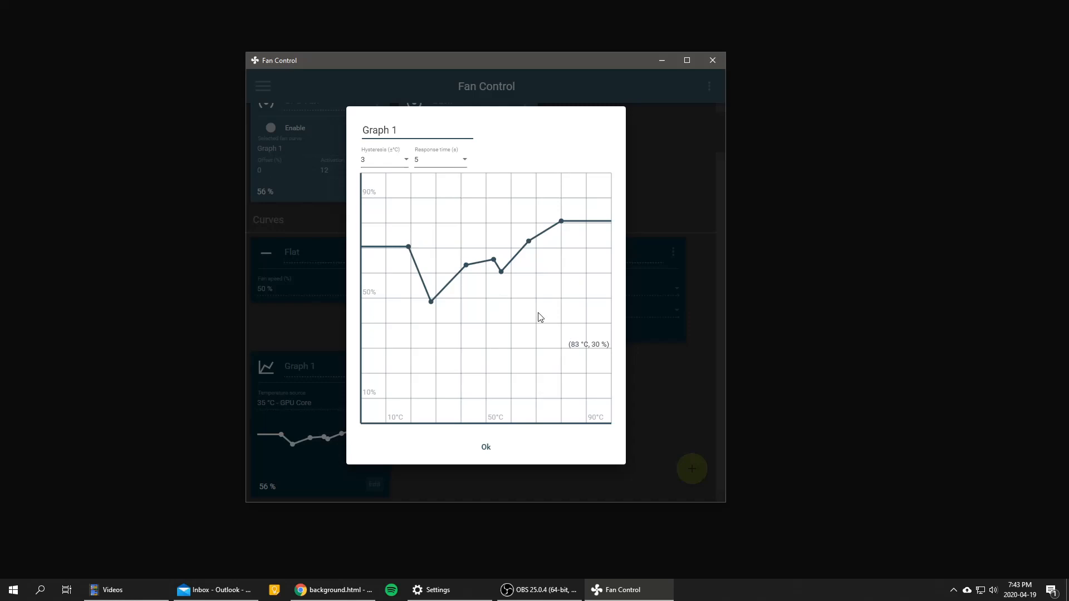
{"action": "mouse_move", "coordinate": [440, 403]}
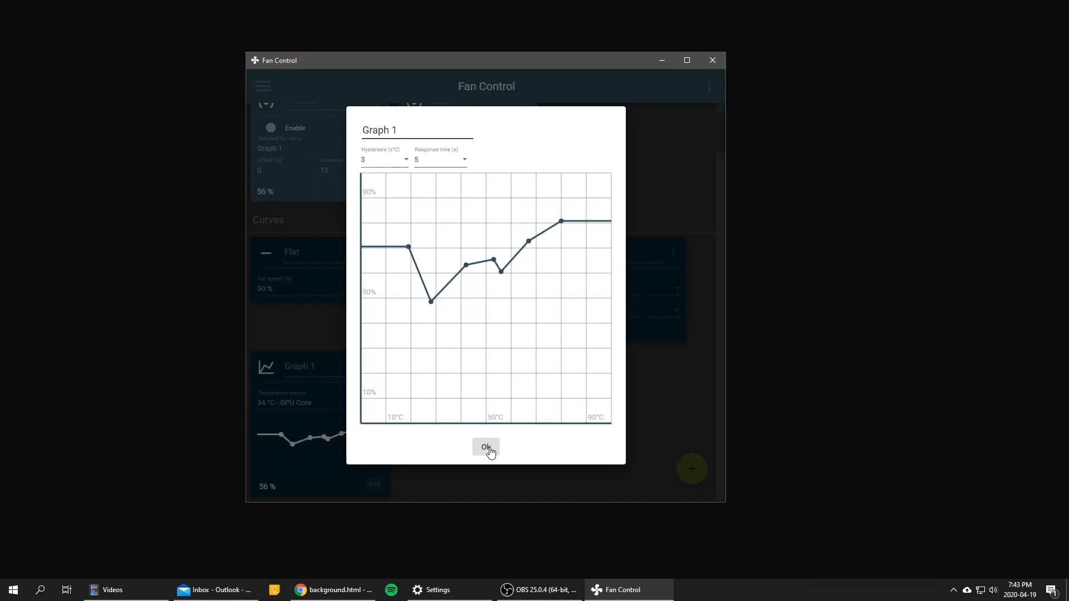
{"action": "left_click", "coordinate": [486, 446]}
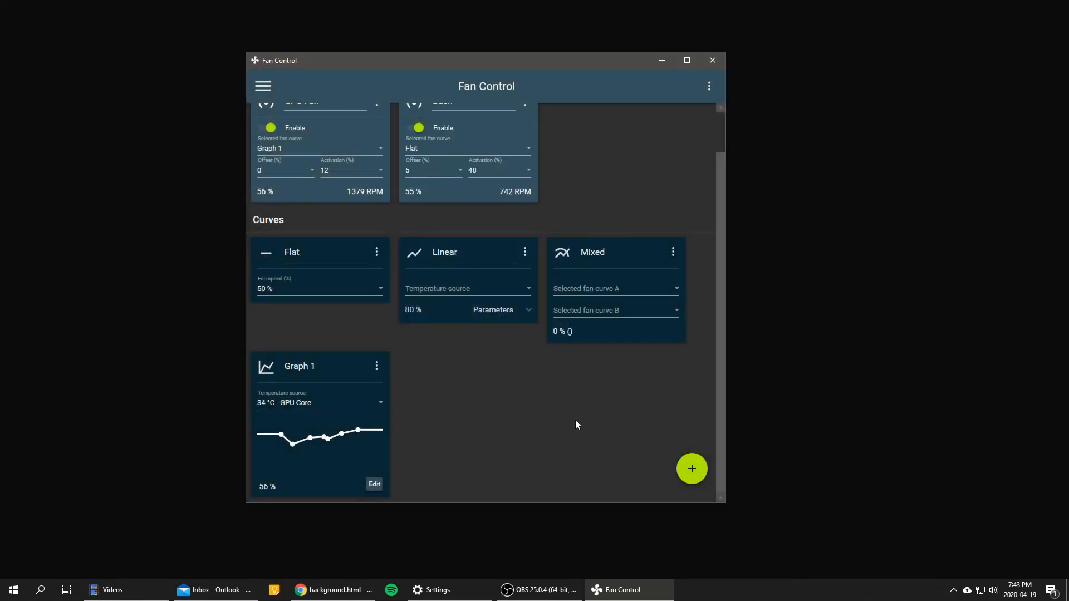
{"action": "mouse_move", "coordinate": [619, 447]}
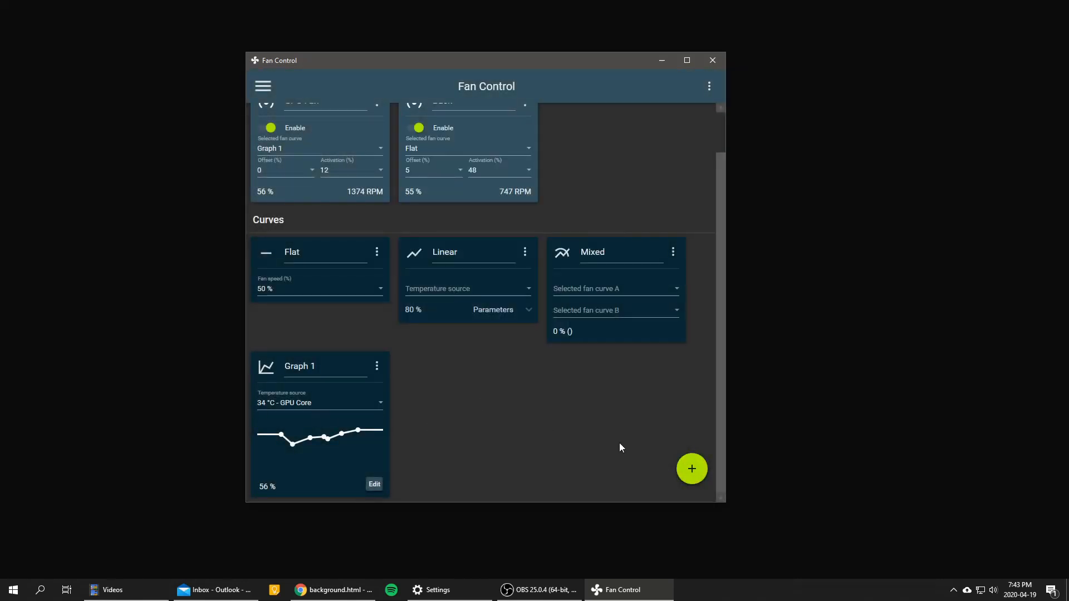
- Add a Synched curve following GPU Fan and assign it to the Back fan control
{"action": "left_click", "coordinate": [691, 468]}
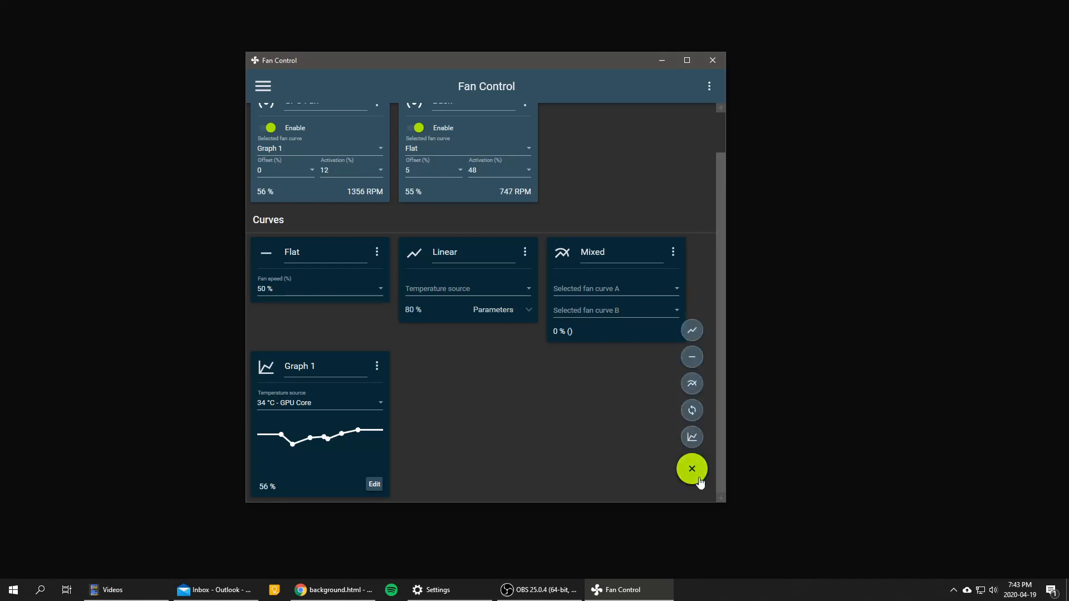
{"action": "mouse_move", "coordinate": [691, 409]}
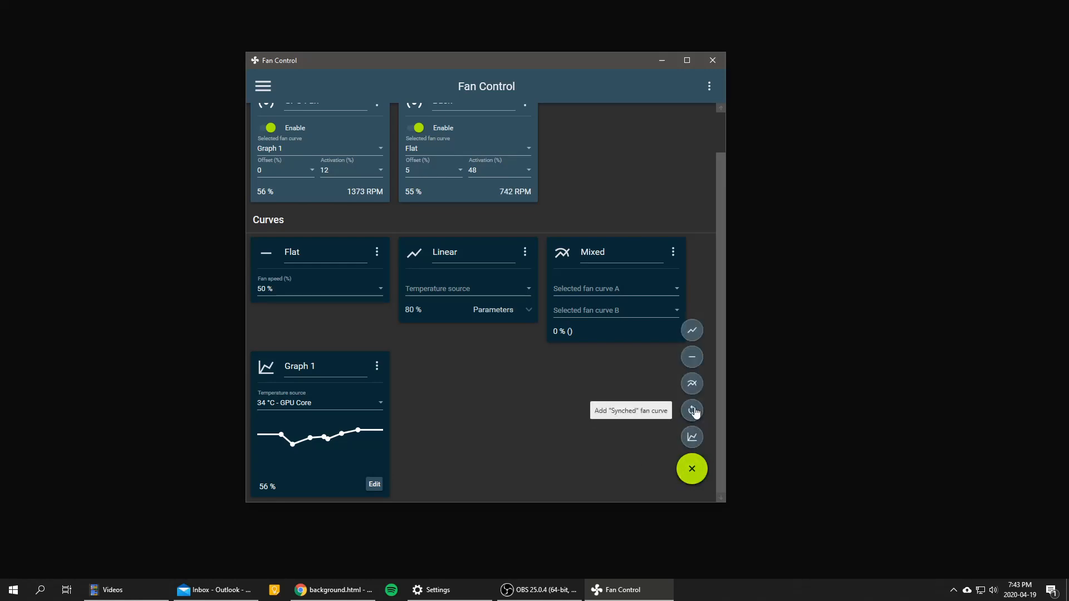
{"action": "left_click", "coordinate": [690, 410]}
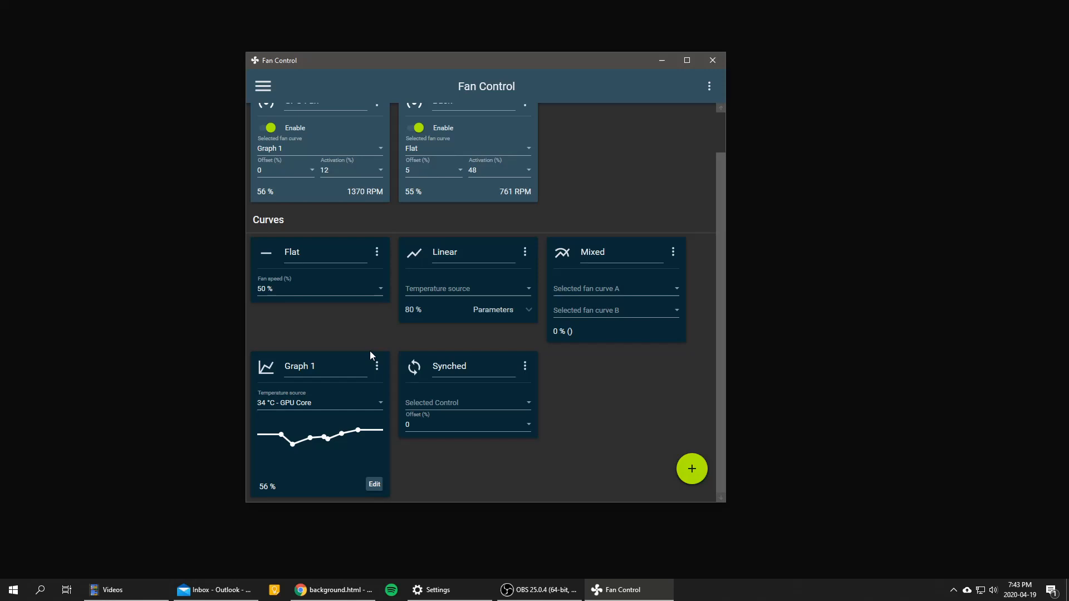
{"action": "mouse_move", "coordinate": [398, 359]}
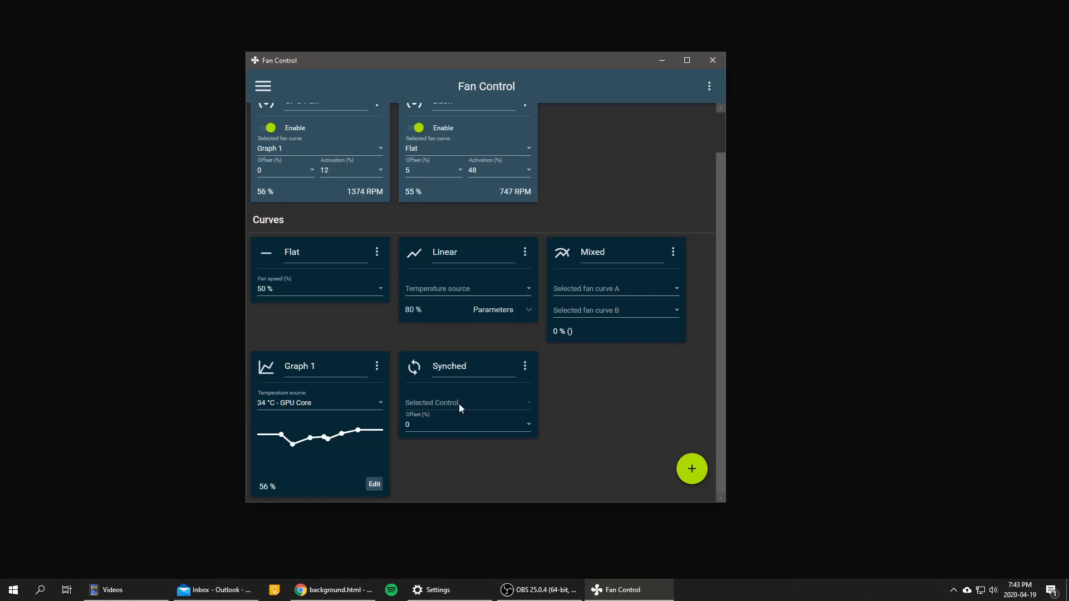
{"action": "left_click", "coordinate": [466, 402]}
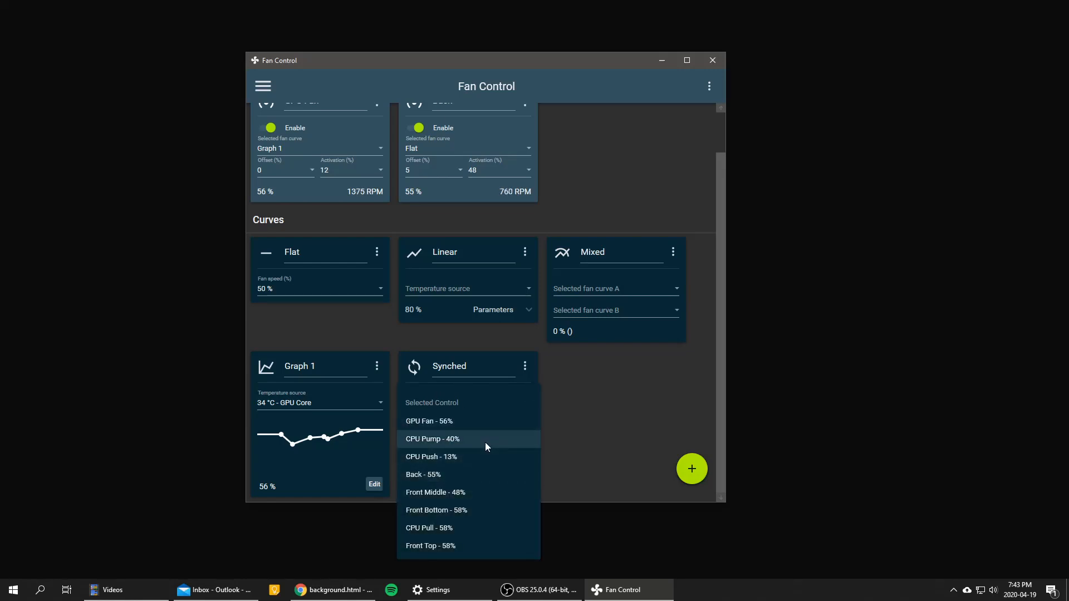
{"action": "mouse_move", "coordinate": [502, 496]}
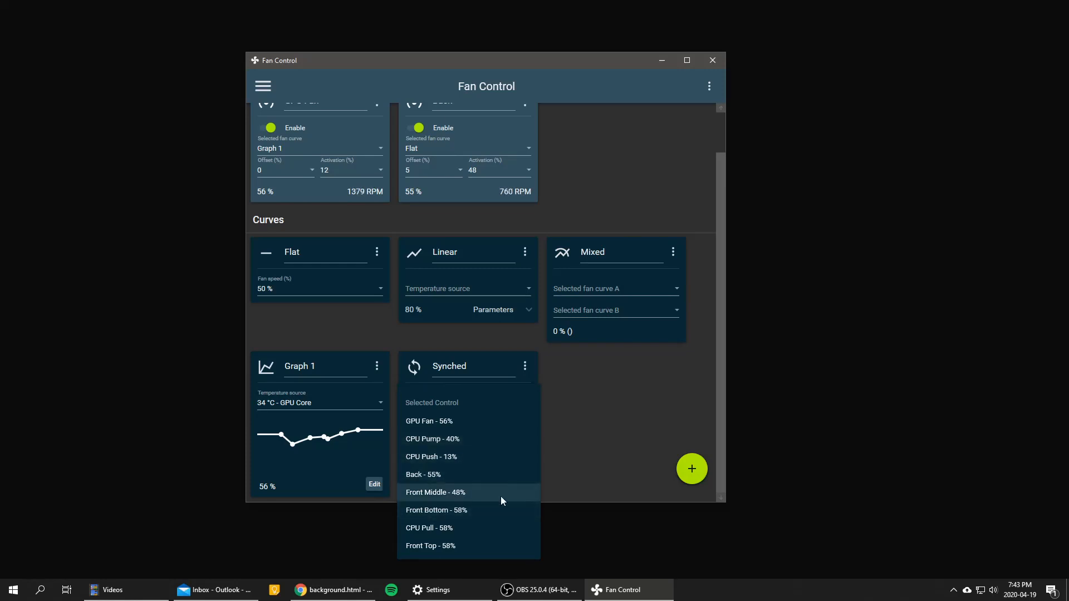
{"action": "mouse_move", "coordinate": [456, 421]}
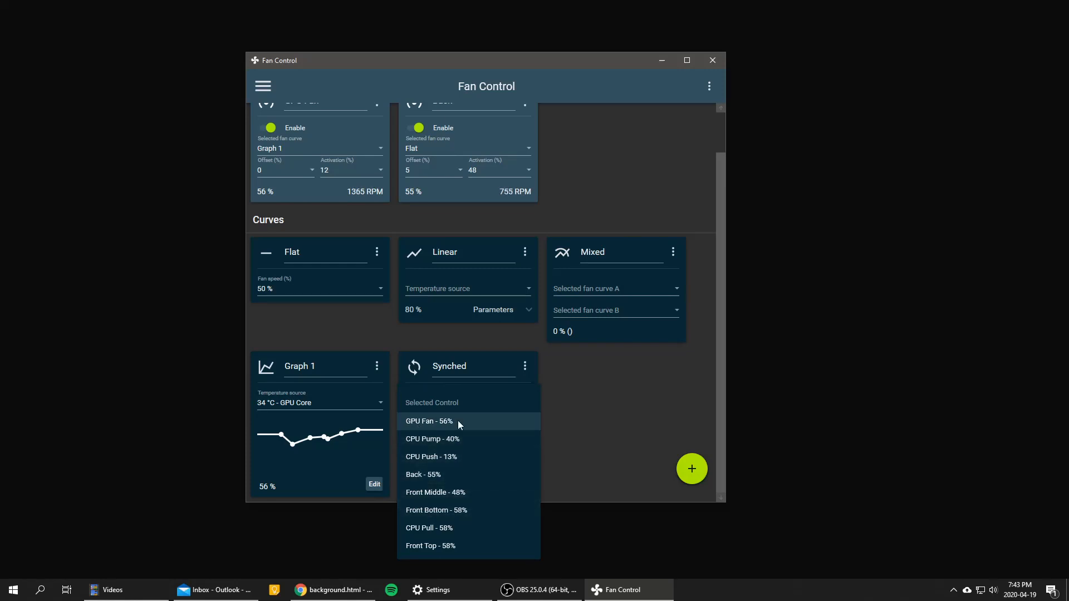
{"action": "left_click", "coordinate": [428, 421]}
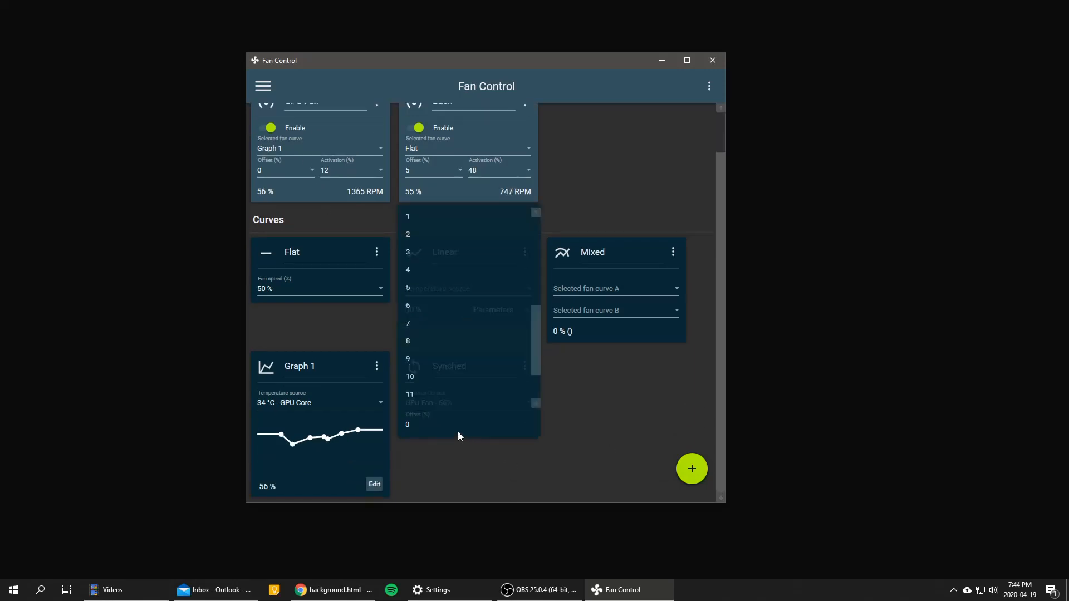
{"action": "scroll", "scroll_direction": "down", "scroll_amount": 3}
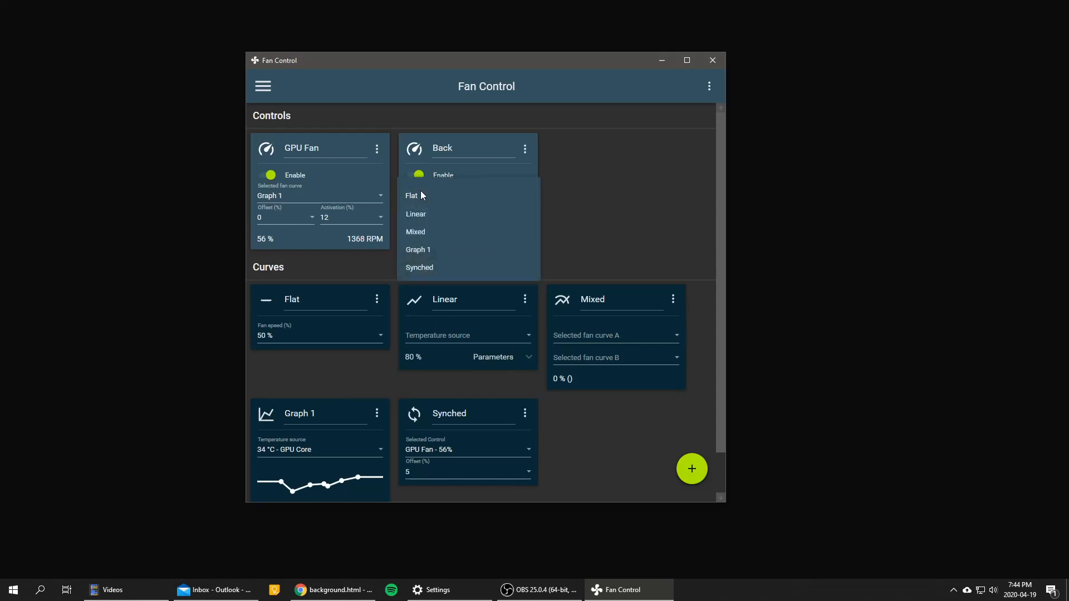
{"action": "left_click", "coordinate": [419, 268]}
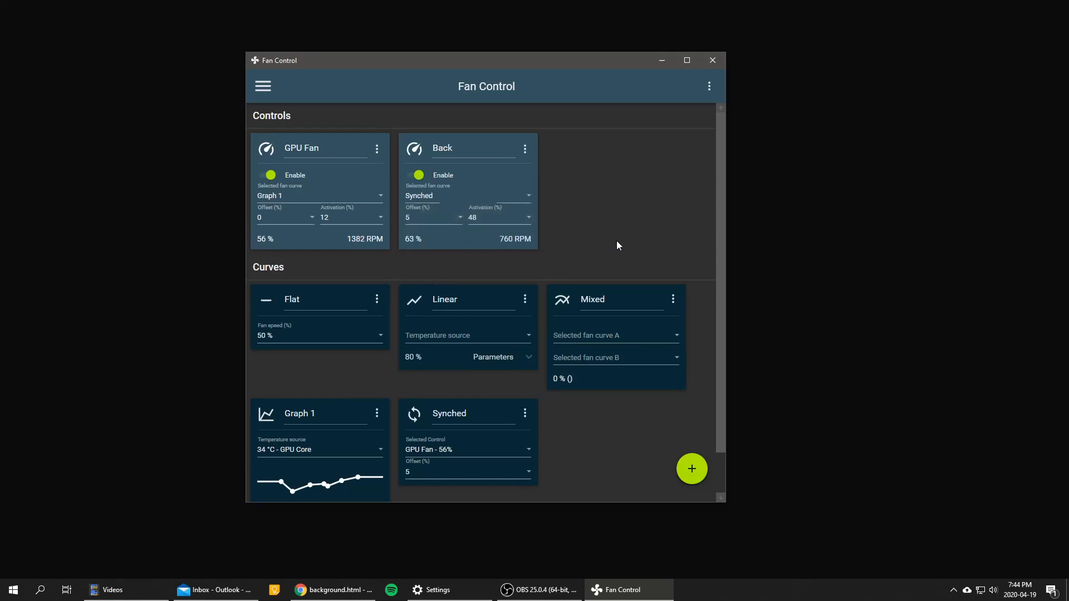
{"action": "mouse_move", "coordinate": [588, 247]}
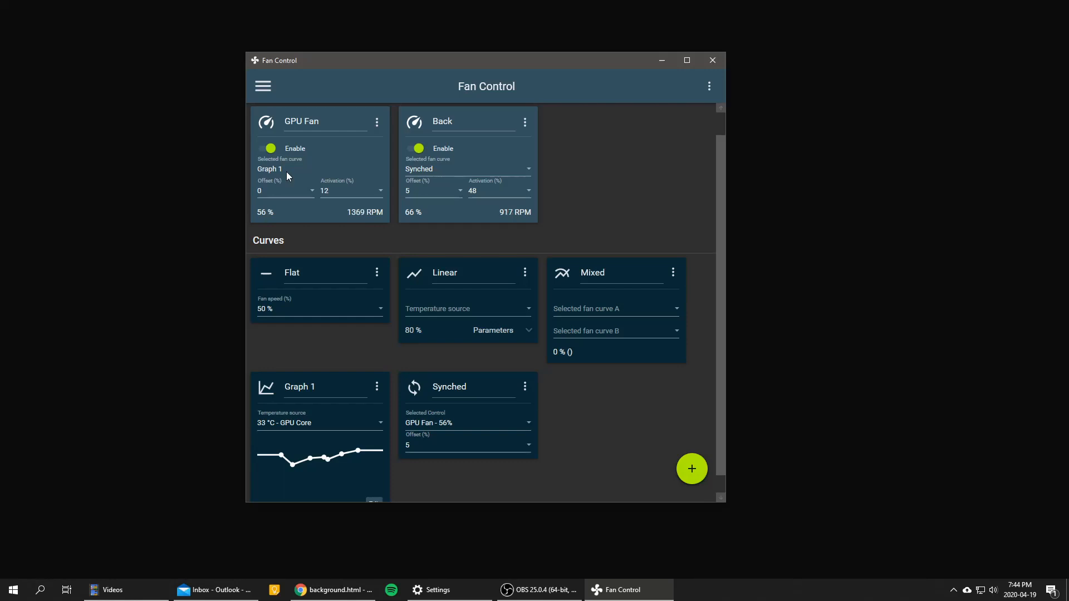
{"action": "mouse_move", "coordinate": [562, 146]}
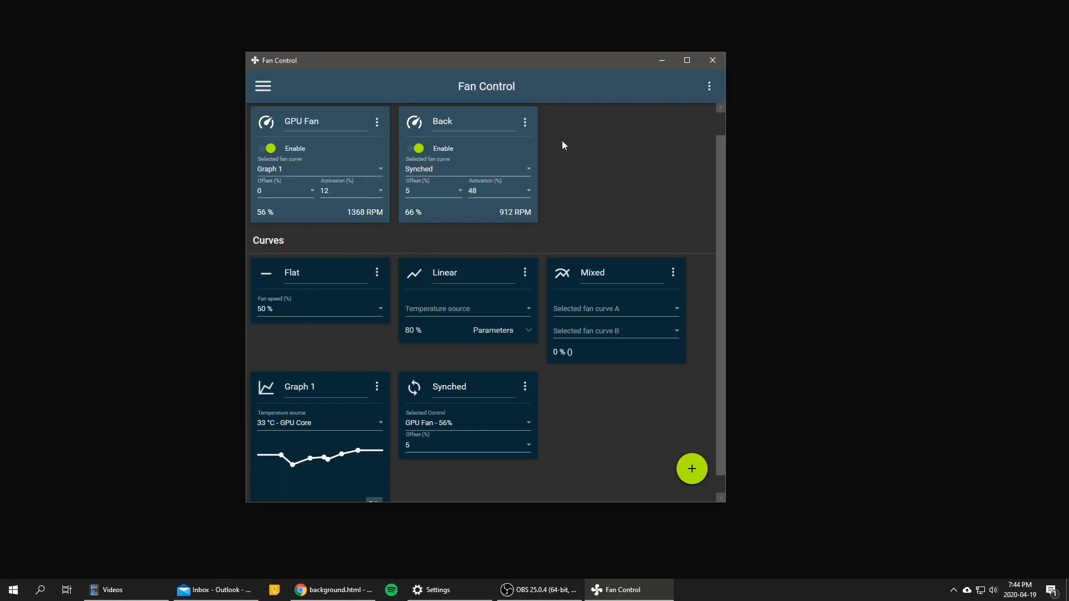
- Scroll through the page to review Back running at 66% on the Synched curve
{"action": "scroll", "scroll_direction": "up", "scroll_amount": 3}
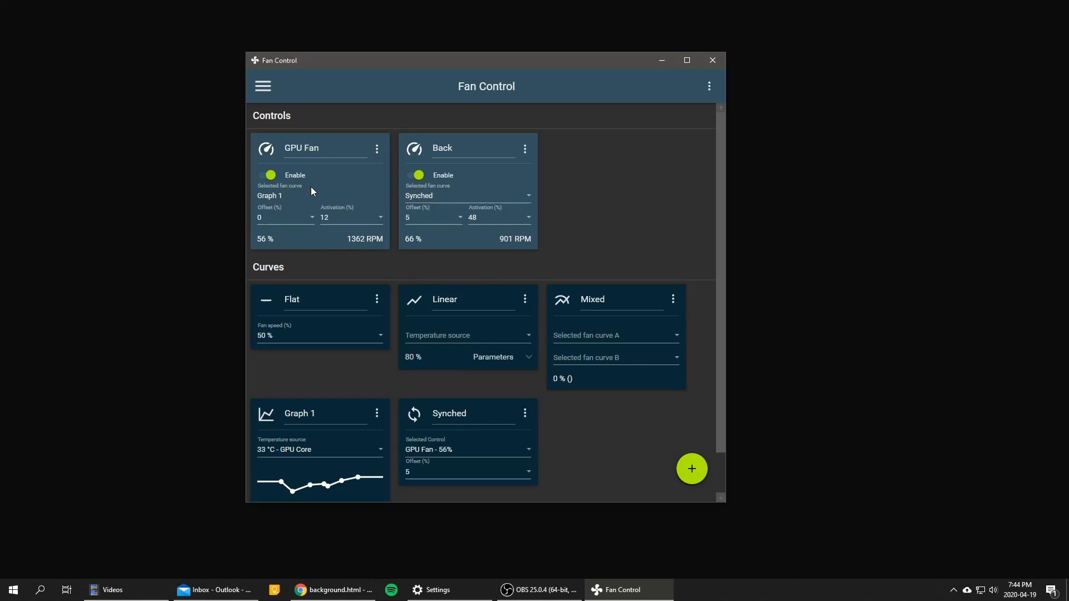
{"action": "mouse_move", "coordinate": [329, 192]}
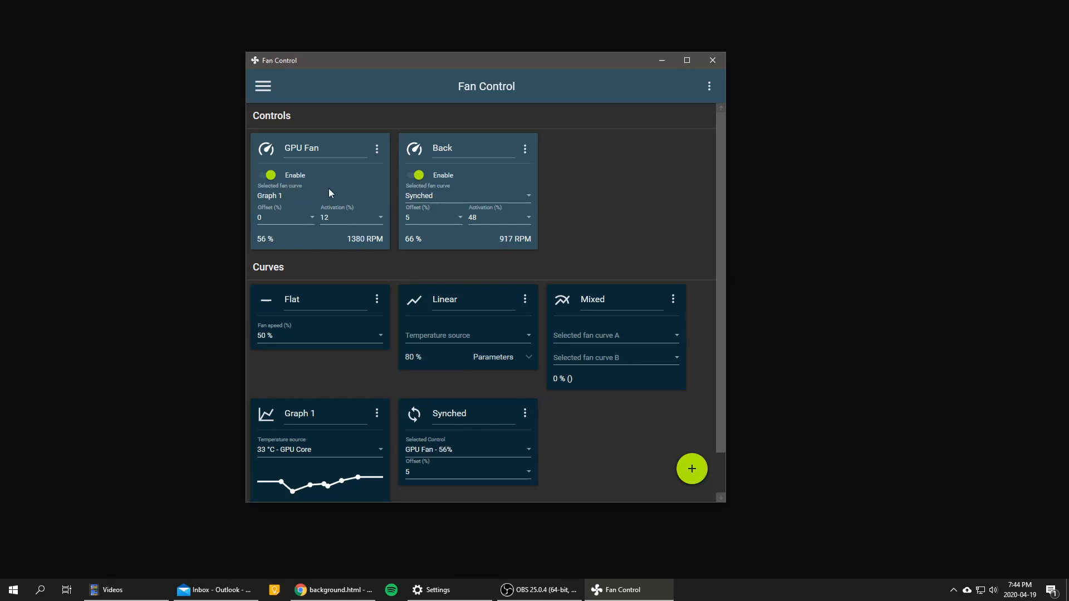
{"action": "mouse_move", "coordinate": [321, 194]}
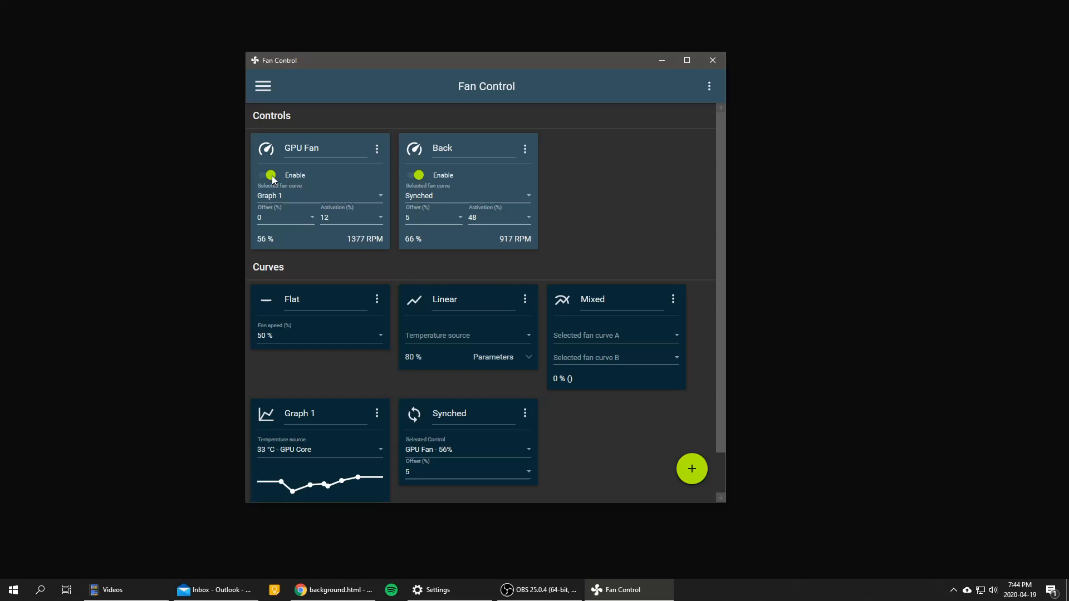
{"action": "mouse_move", "coordinate": [421, 311]}
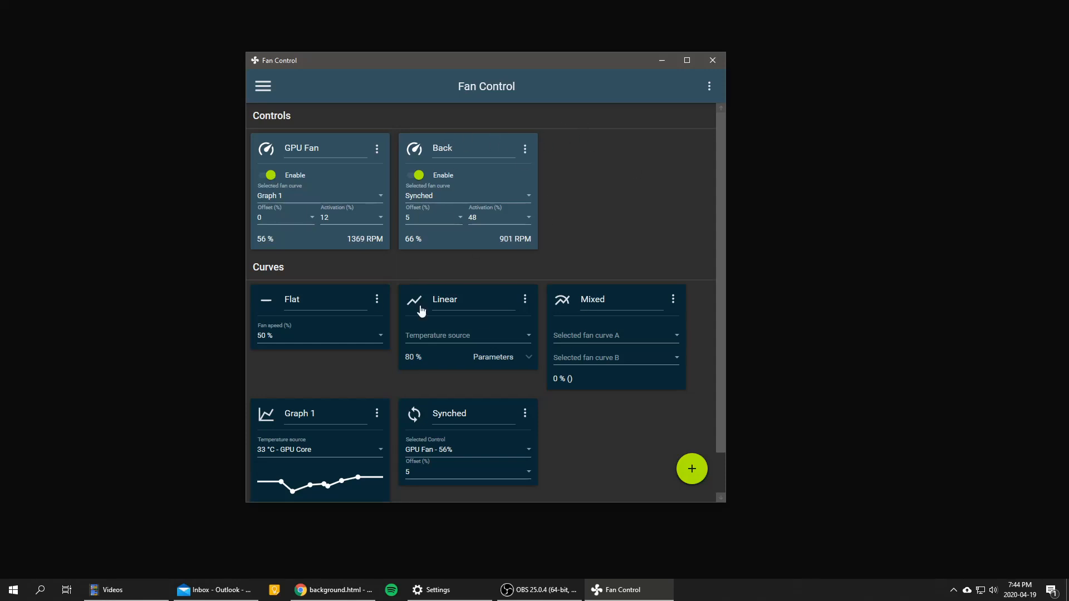
{"action": "mouse_move", "coordinate": [387, 239]}
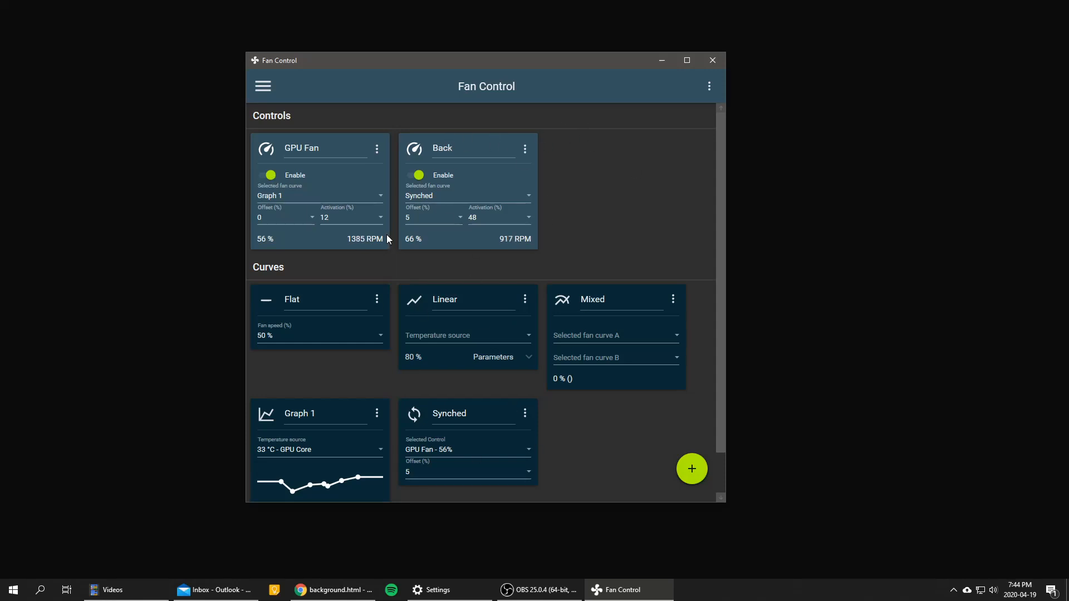
{"action": "mouse_move", "coordinate": [359, 224]}
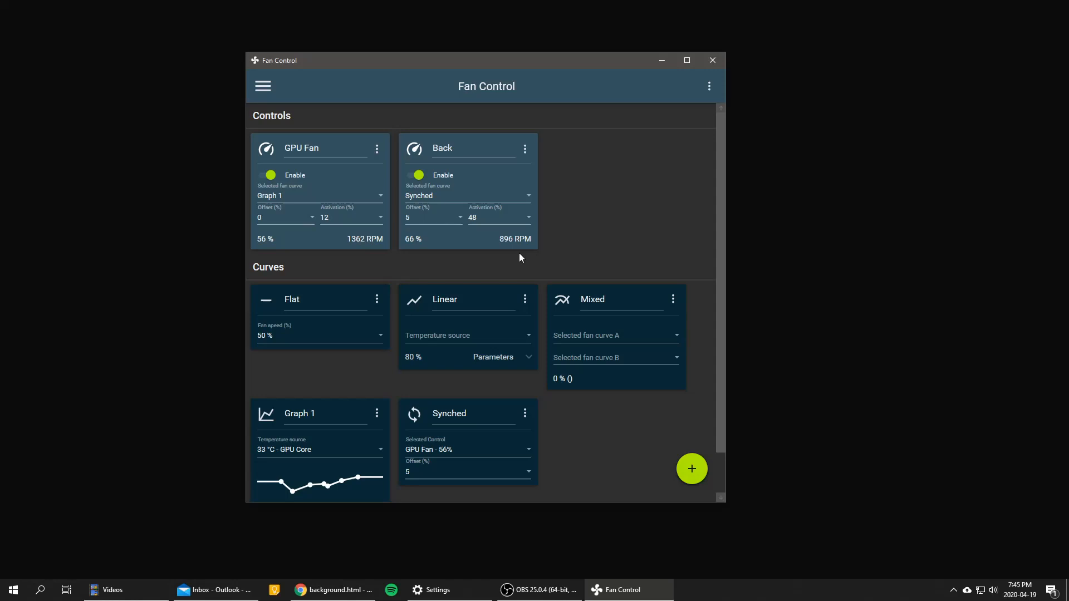
{"action": "scroll", "scroll_direction": "down", "scroll_amount": 3}
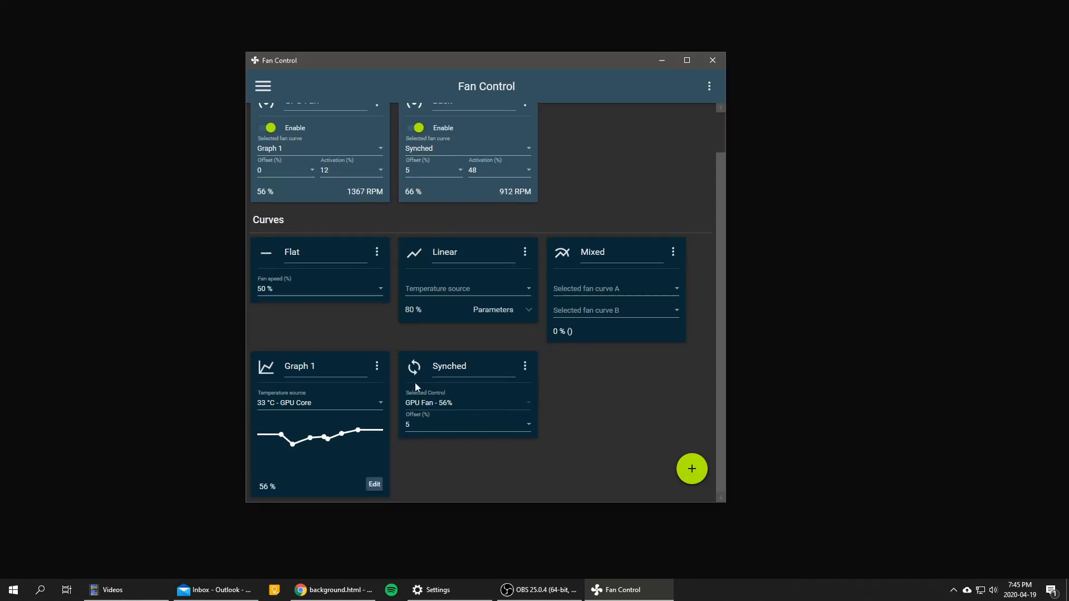
{"action": "mouse_move", "coordinate": [538, 418]}
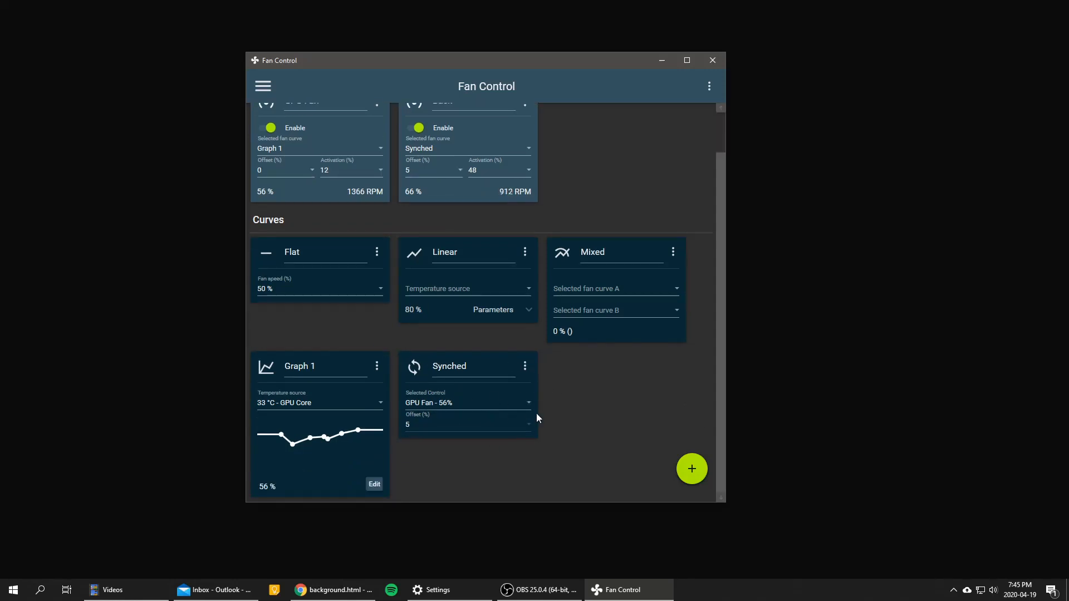
{"action": "mouse_move", "coordinate": [591, 433]}
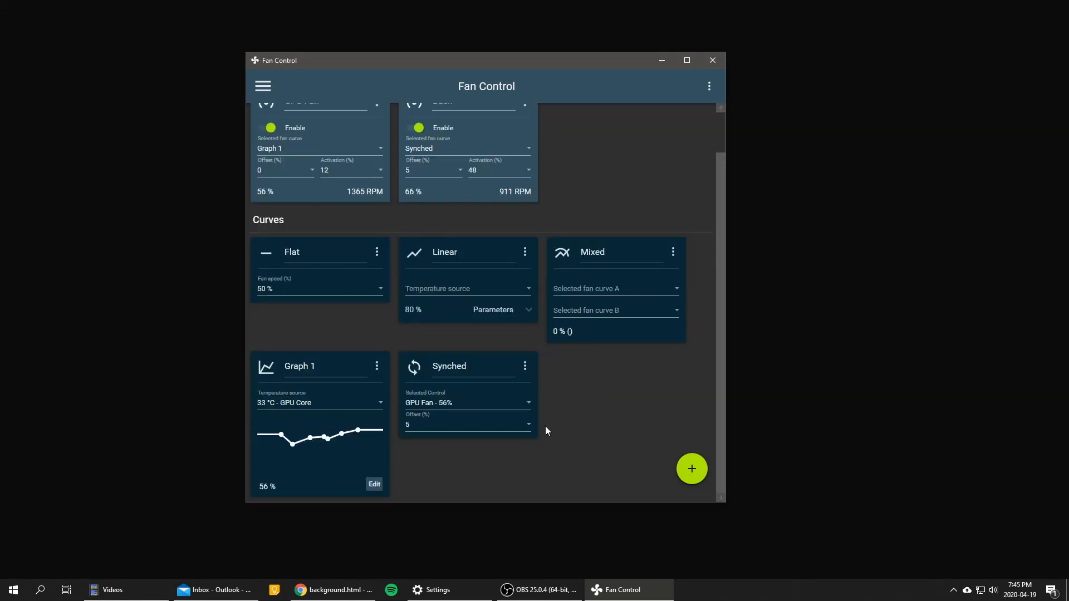
{"action": "mouse_move", "coordinate": [558, 423]}
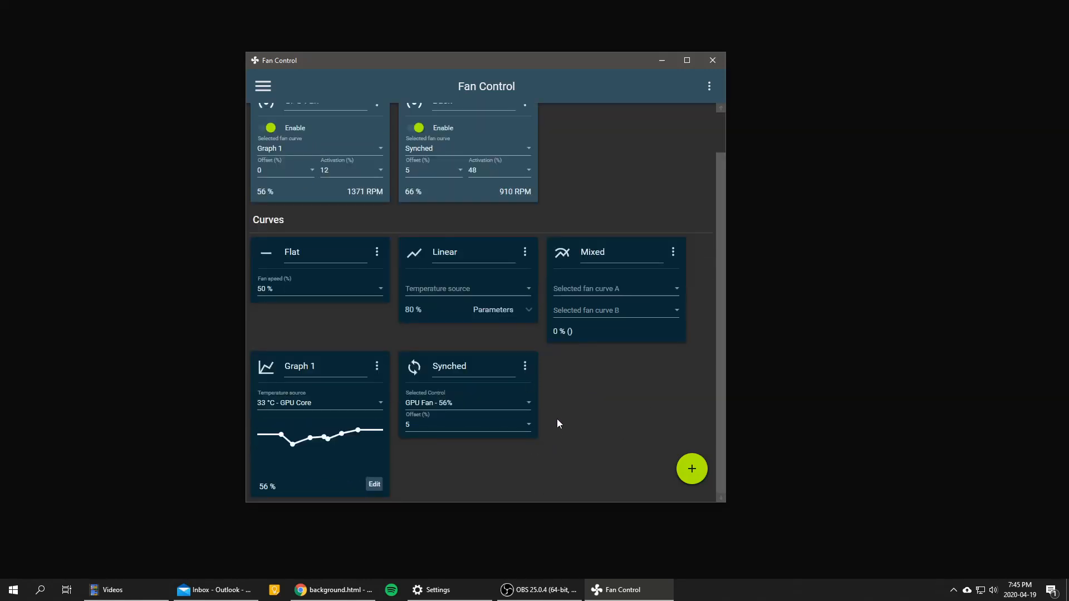
{"action": "mouse_move", "coordinate": [515, 471]}
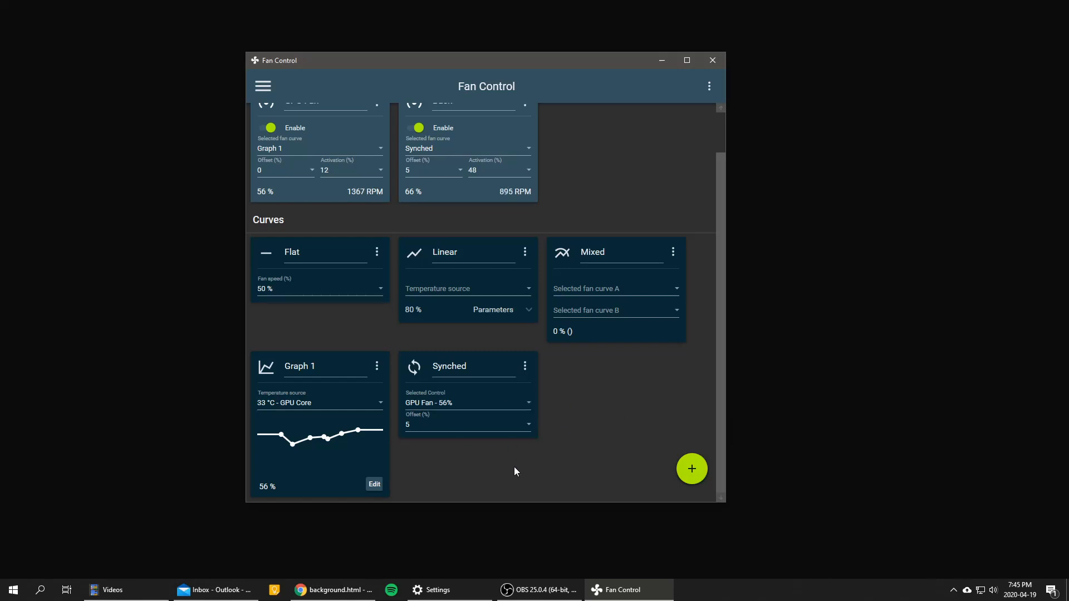
{"action": "mouse_move", "coordinate": [576, 446]}
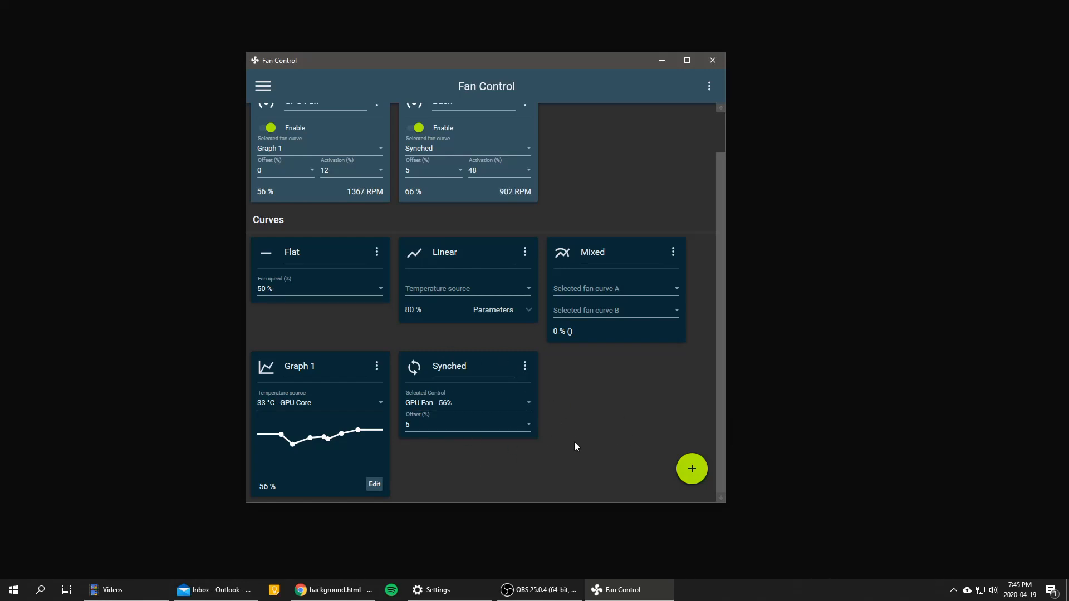
{"action": "mouse_move", "coordinate": [569, 389]}
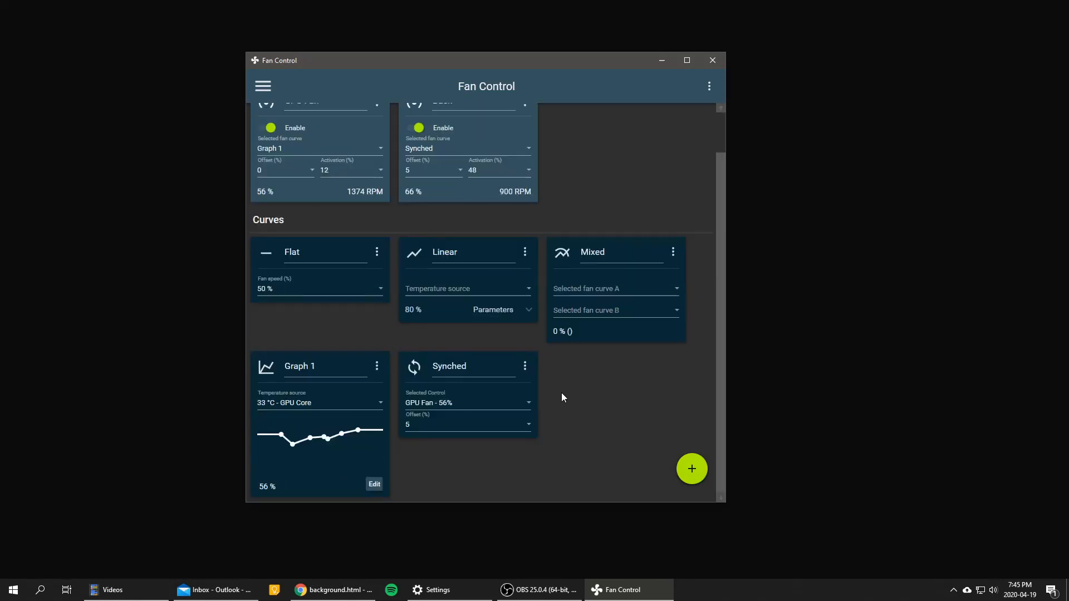
{"action": "mouse_move", "coordinate": [549, 413]}
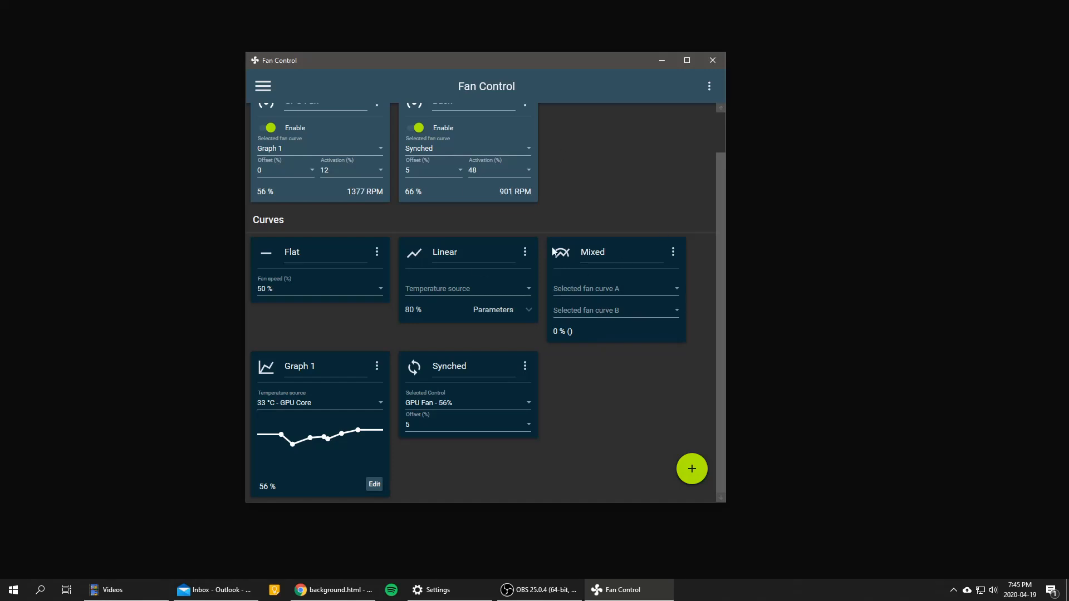
{"action": "scroll", "scroll_direction": "up", "scroll_amount": 3}
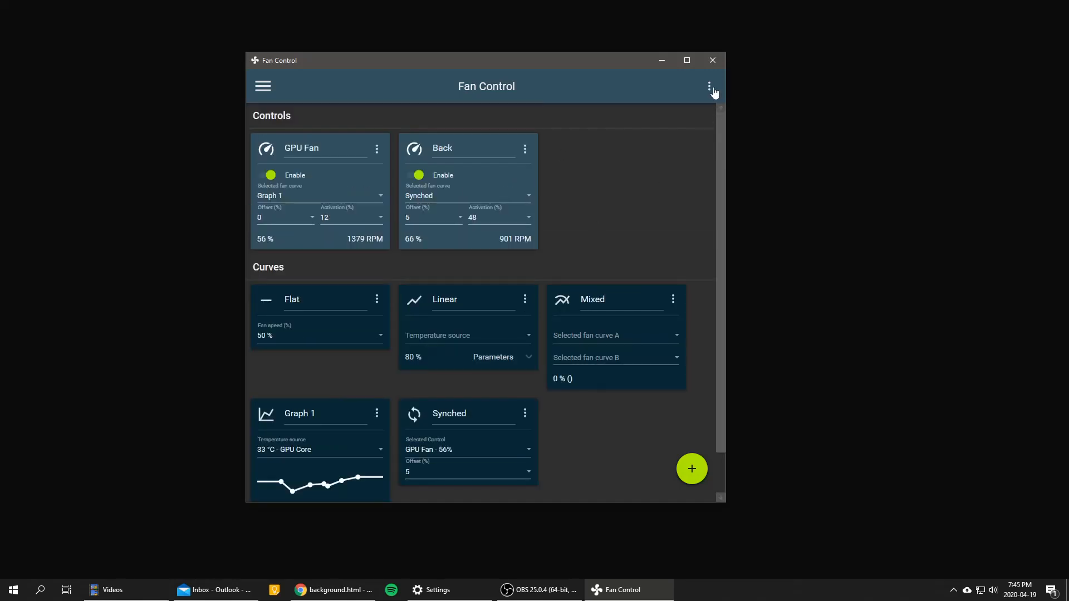
{"action": "left_click", "coordinate": [709, 86]}
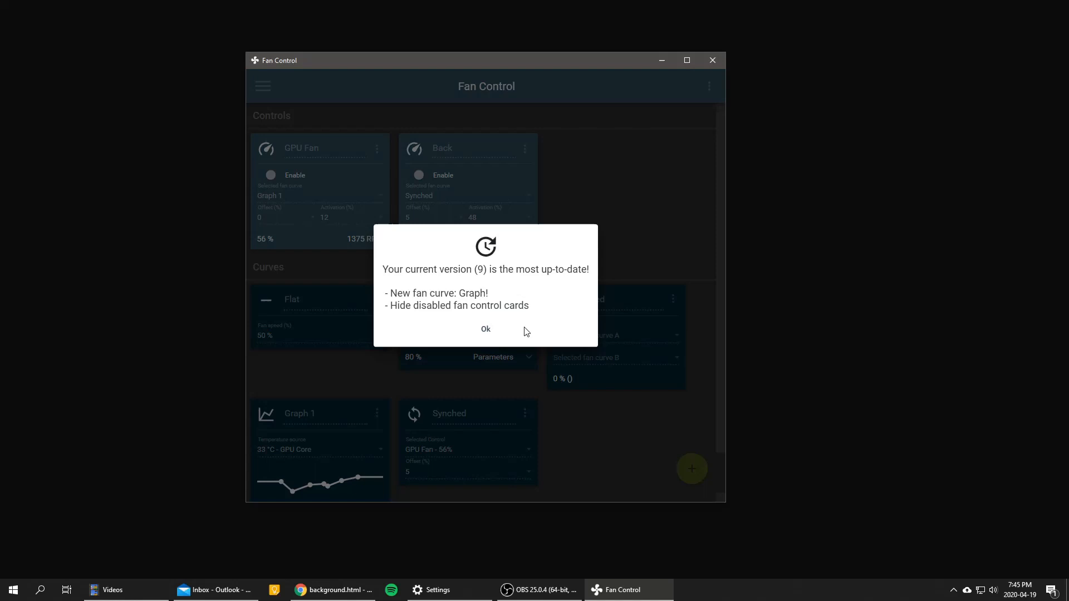
{"action": "left_click", "coordinate": [485, 329]}
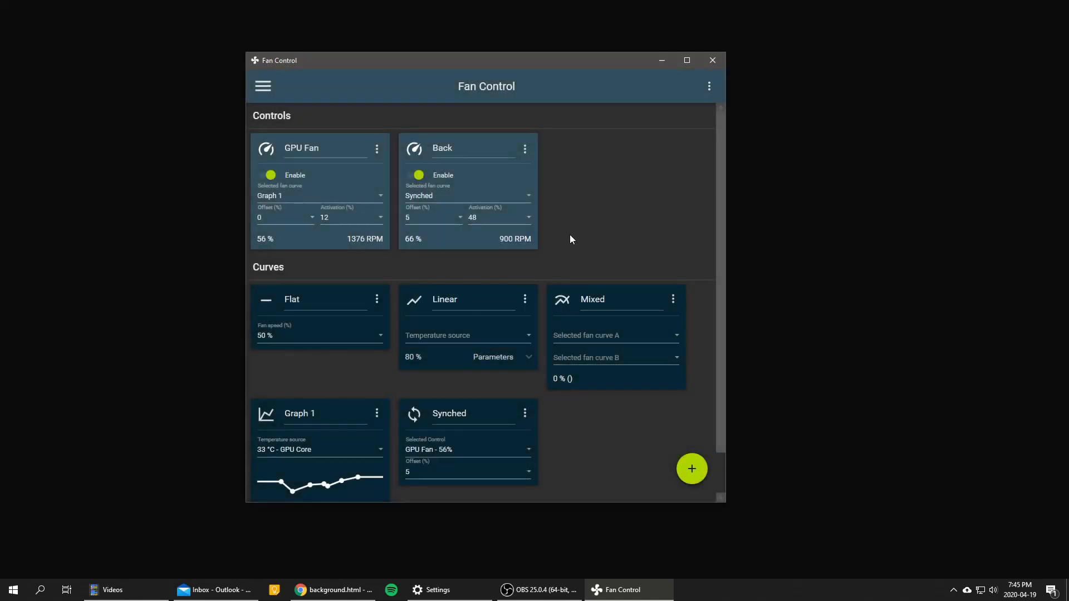
{"action": "mouse_move", "coordinate": [552, 236]}
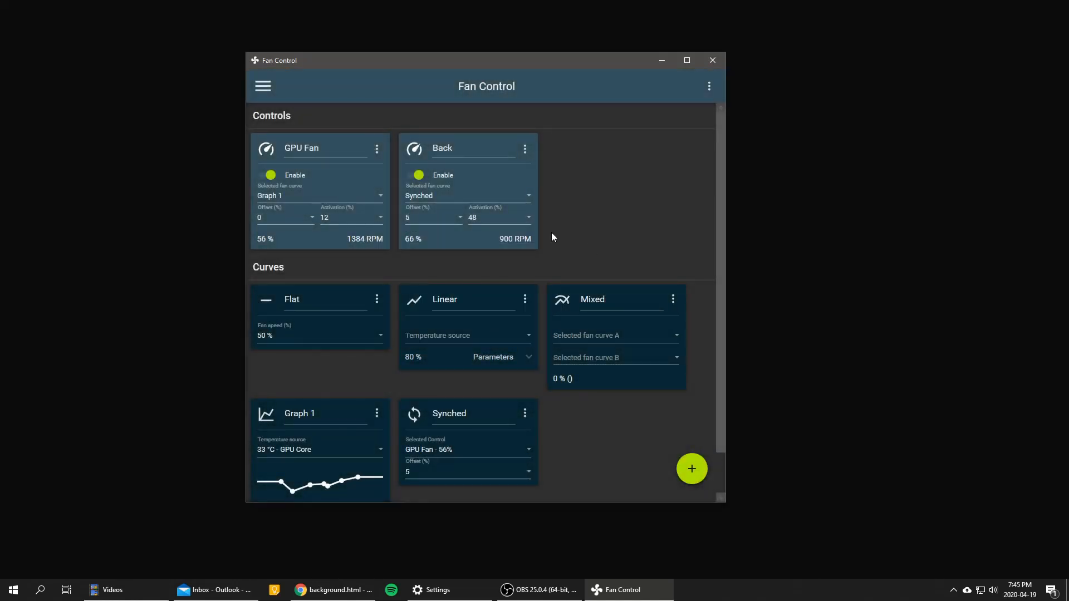
{"action": "mouse_move", "coordinate": [455, 314]}
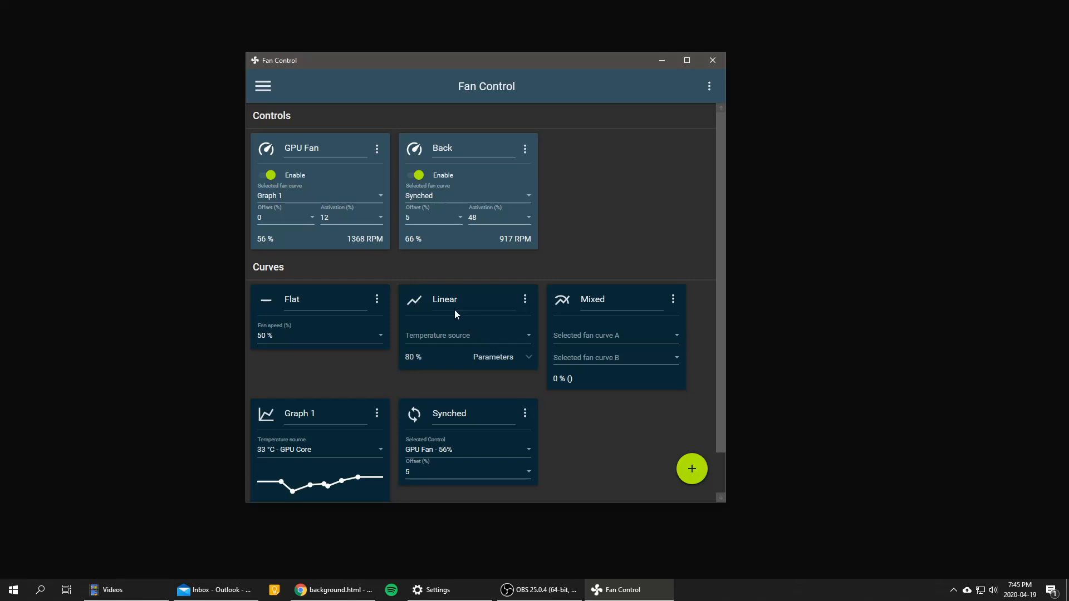
{"action": "mouse_move", "coordinate": [607, 176]}
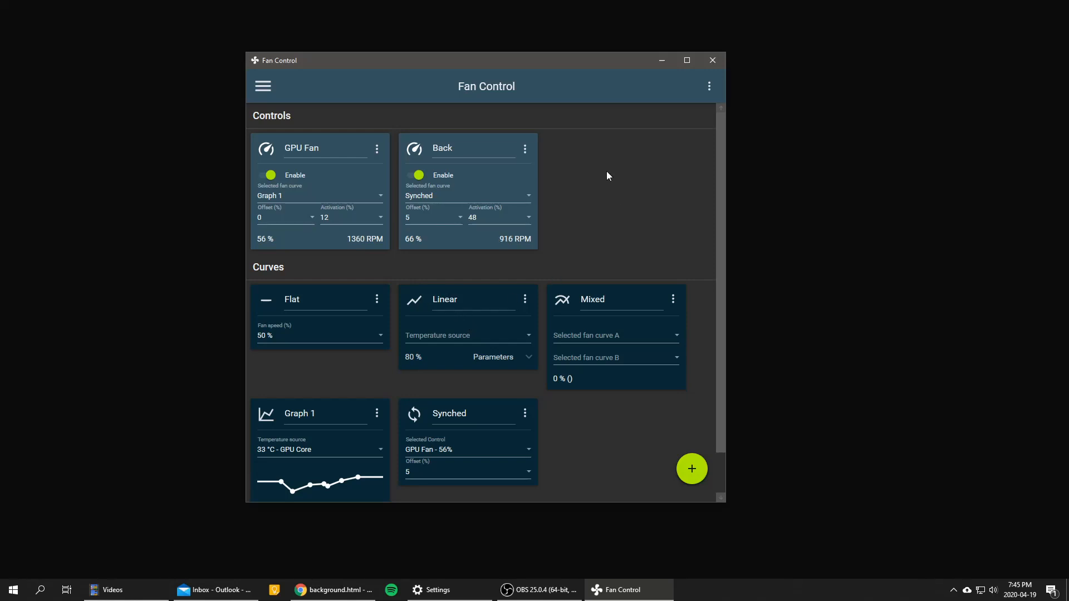
{"action": "left_click", "coordinate": [708, 86]}
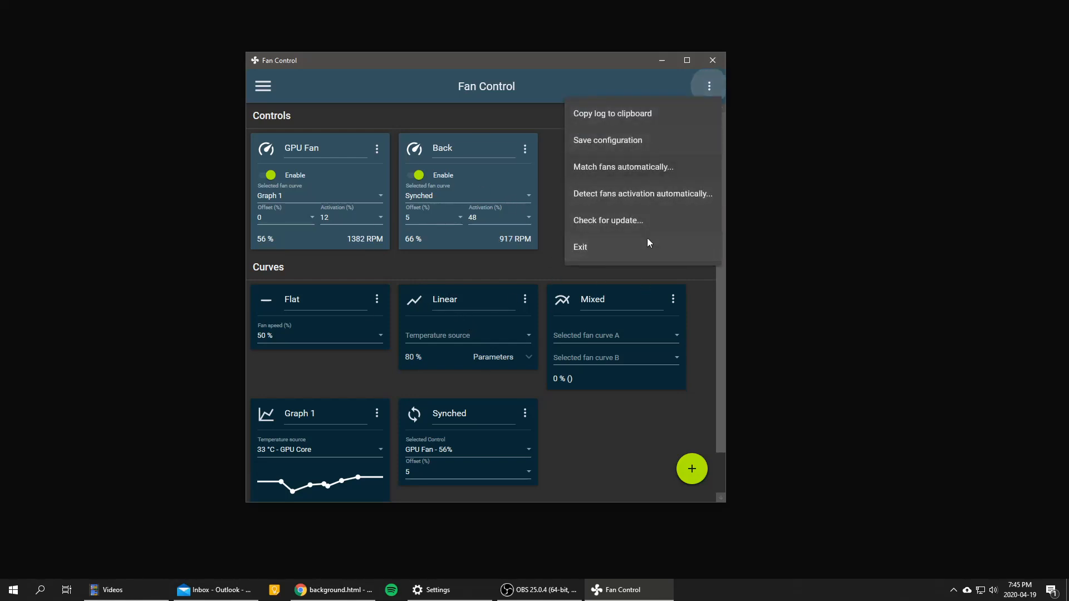
{"action": "left_click", "coordinate": [608, 221]}
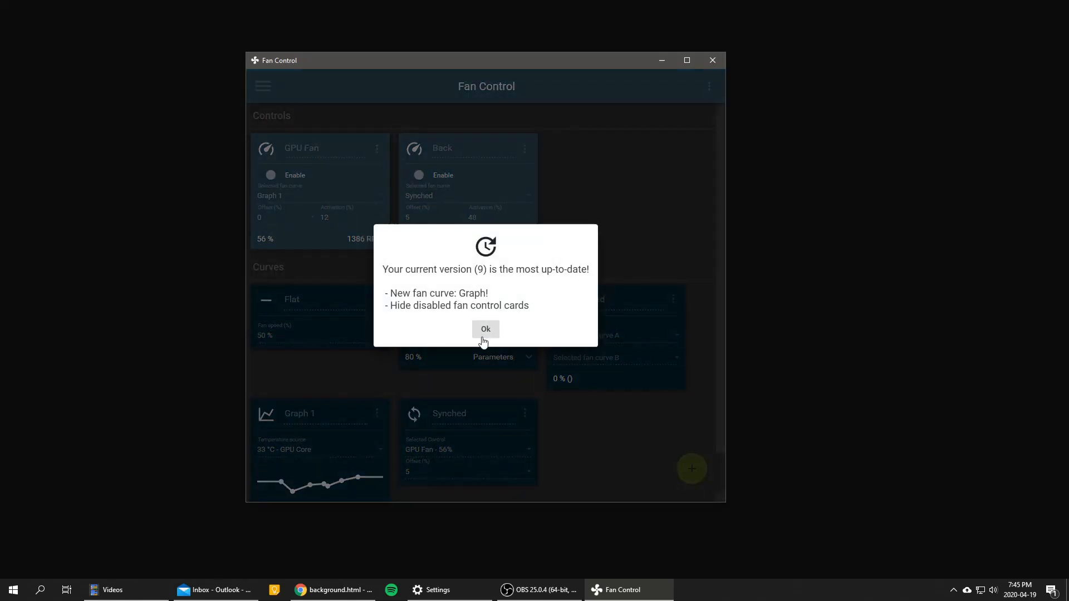
{"action": "left_click", "coordinate": [485, 329]}
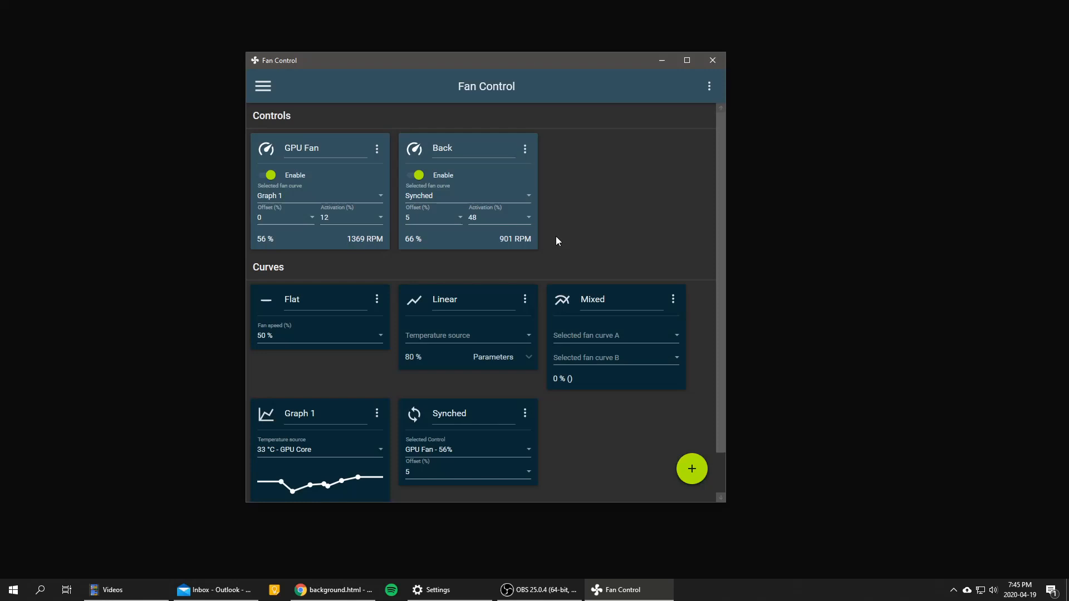
{"action": "mouse_move", "coordinate": [635, 252]}
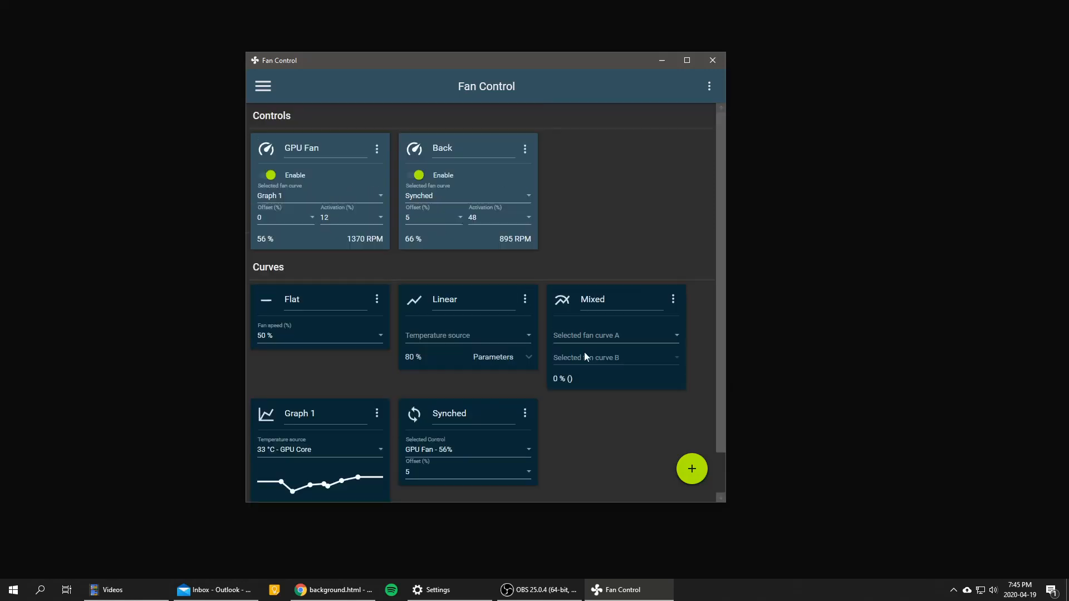
{"action": "scroll", "scroll_direction": "down", "scroll_amount": 3}
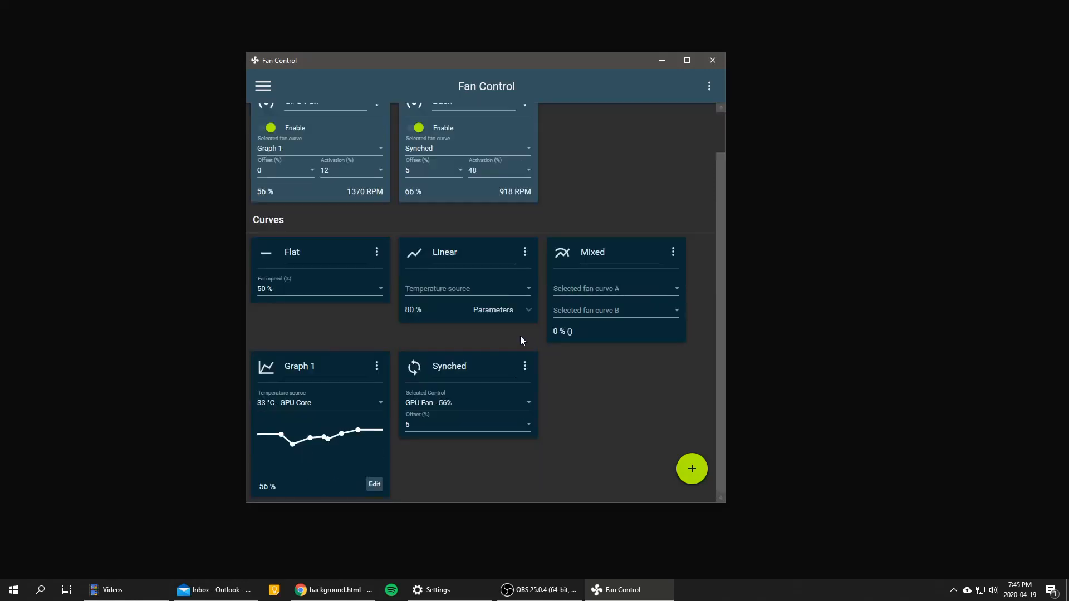
{"action": "scroll", "scroll_direction": "up", "scroll_amount": 3}
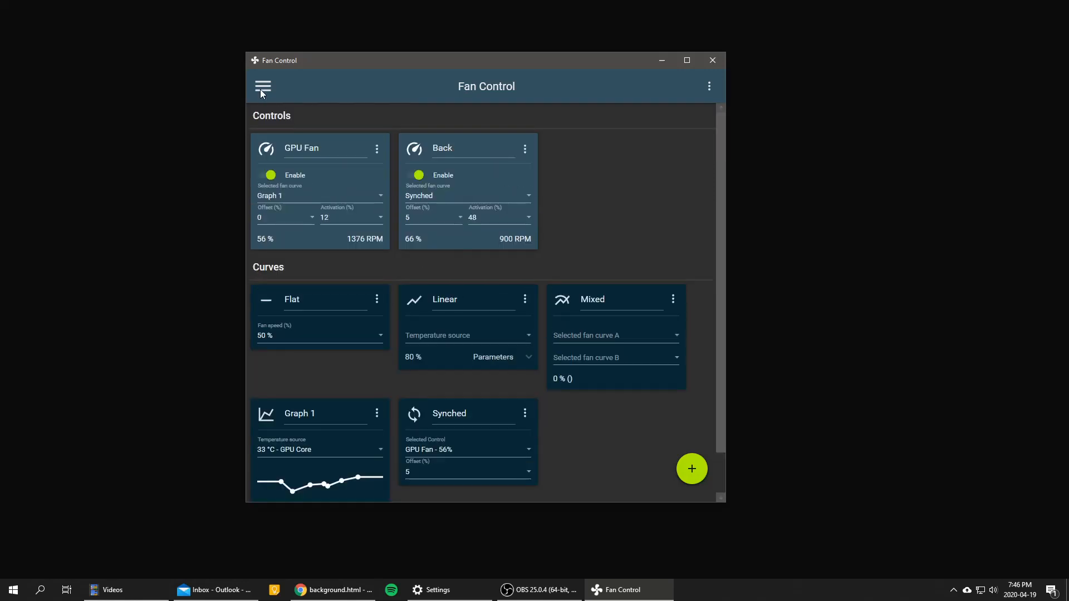
{"action": "left_click", "coordinate": [263, 87]}
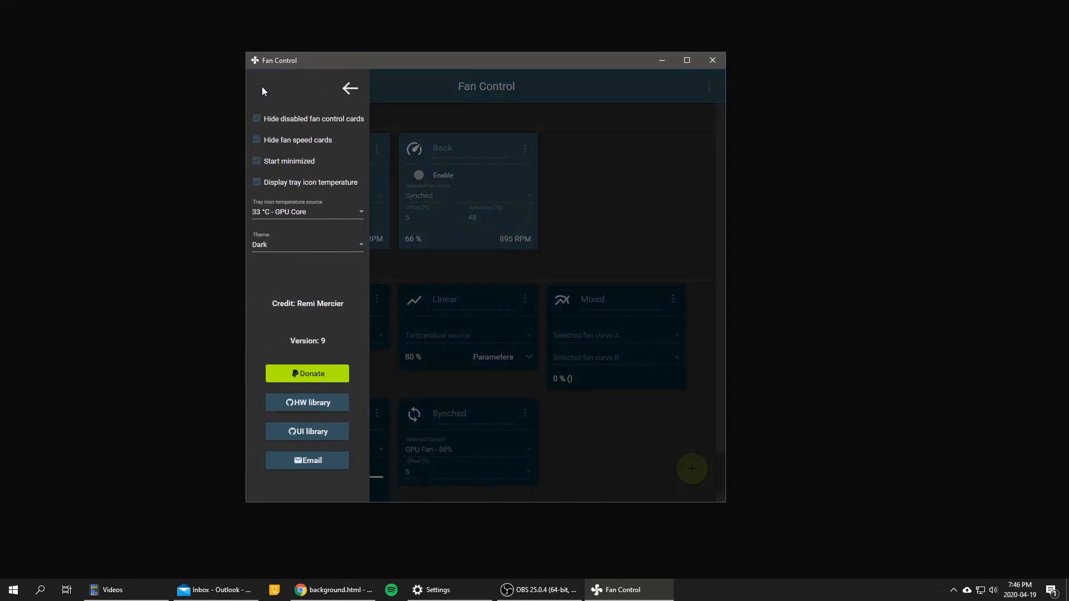
{"action": "mouse_move", "coordinate": [577, 177]}
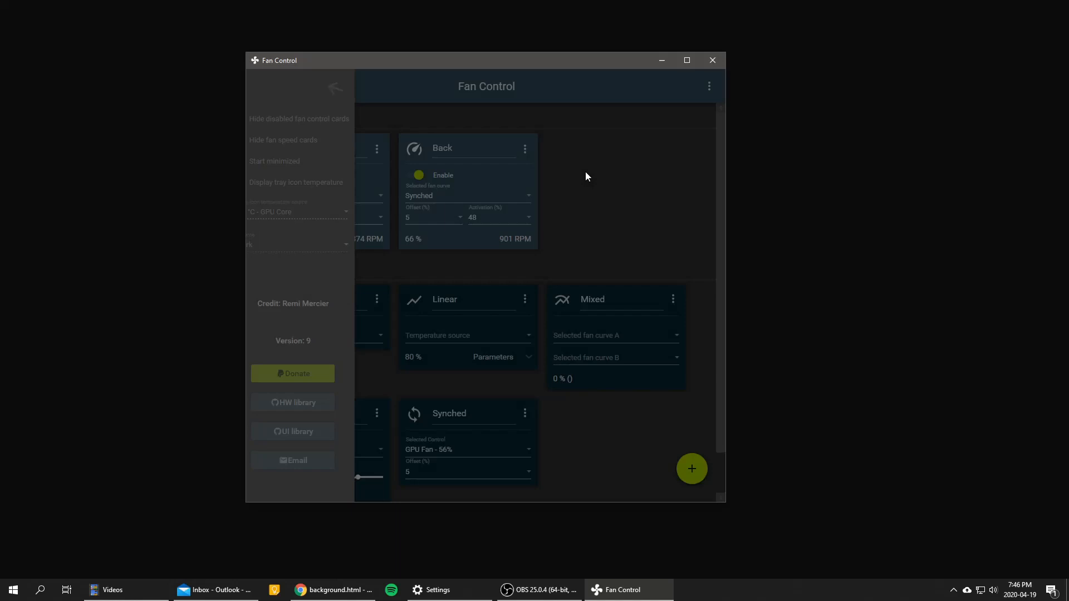
{"action": "left_click", "coordinate": [334, 87]}
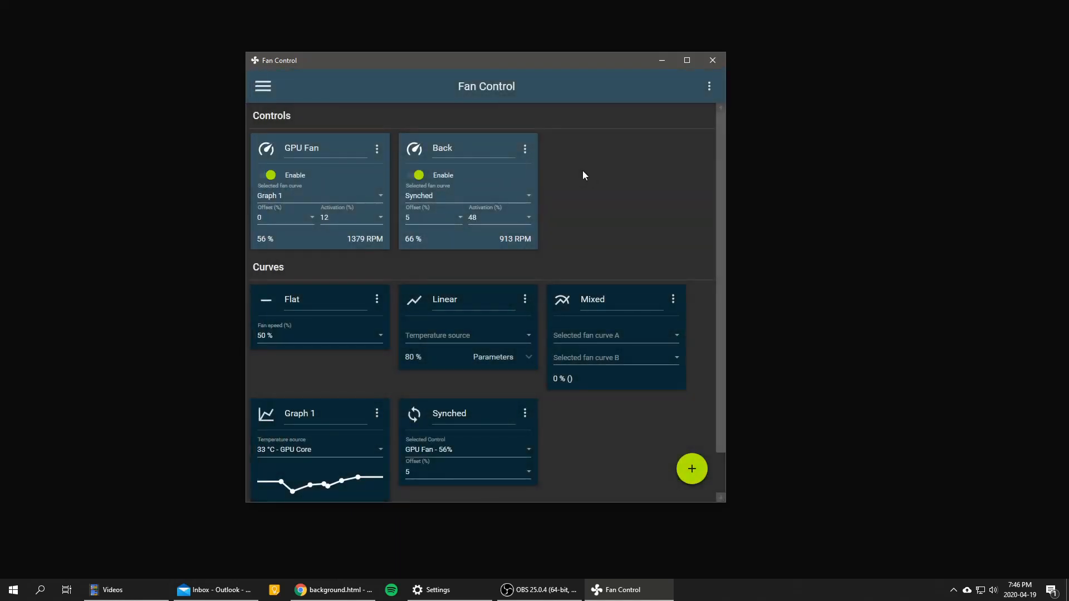
{"action": "mouse_move", "coordinate": [592, 197]}
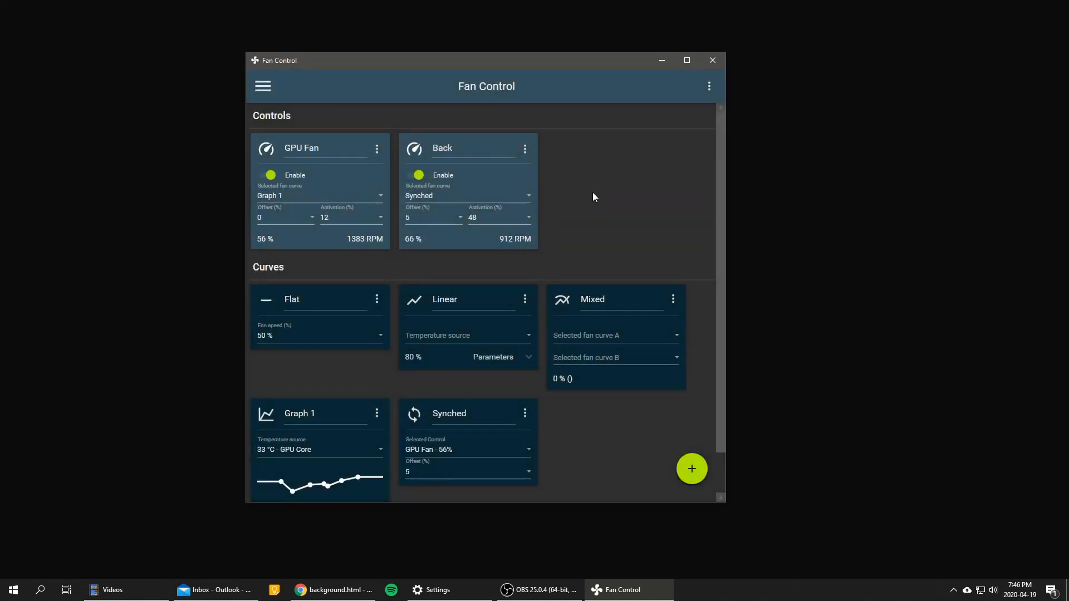
{"action": "scroll", "scroll_direction": "down", "scroll_amount": 3}
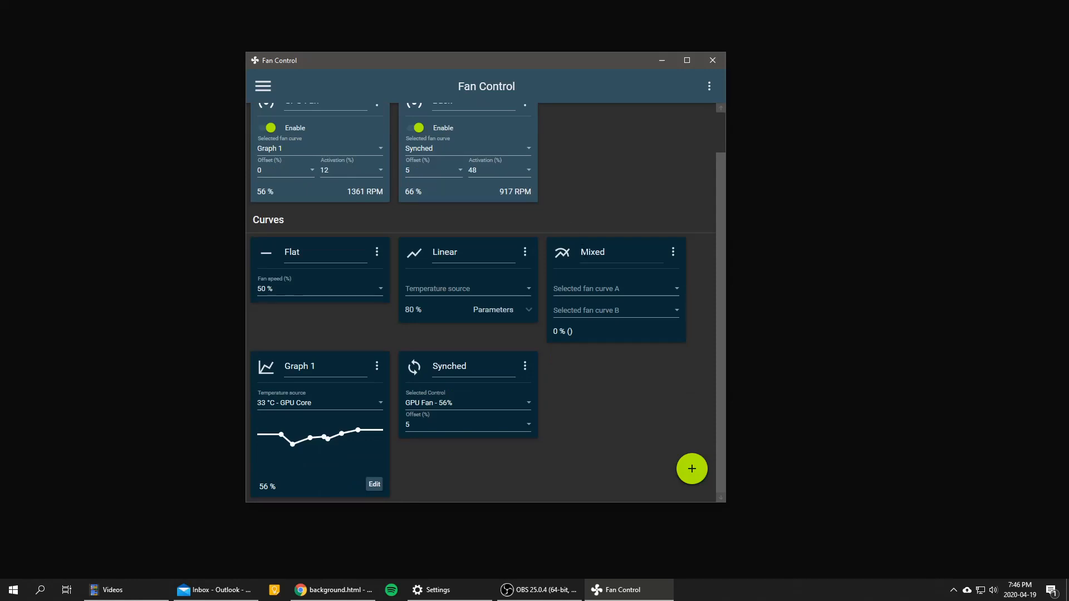
{"action": "scroll", "scroll_direction": "up", "scroll_amount": 3}
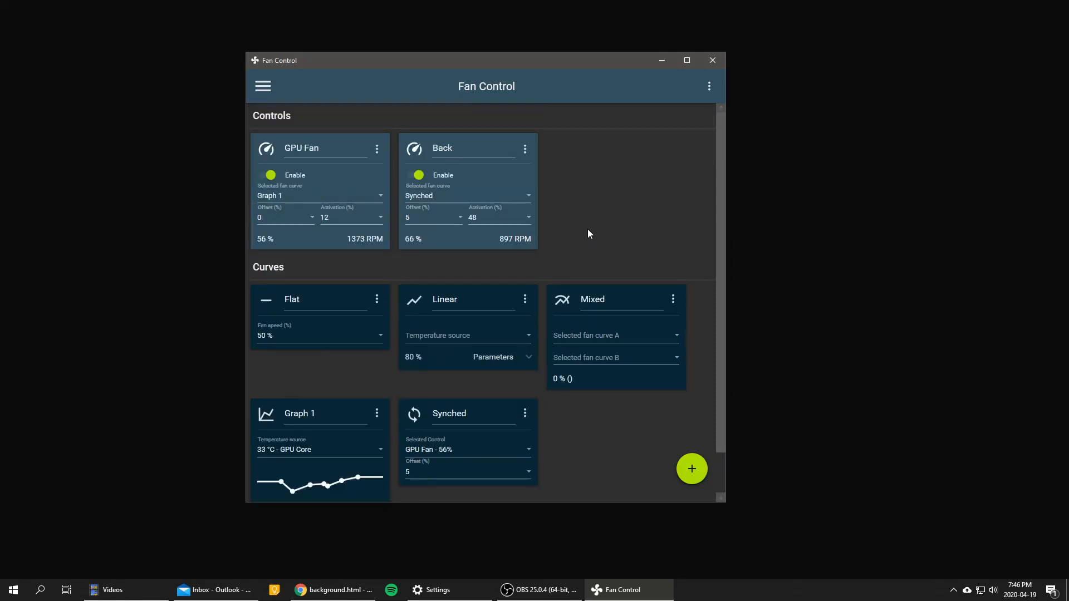